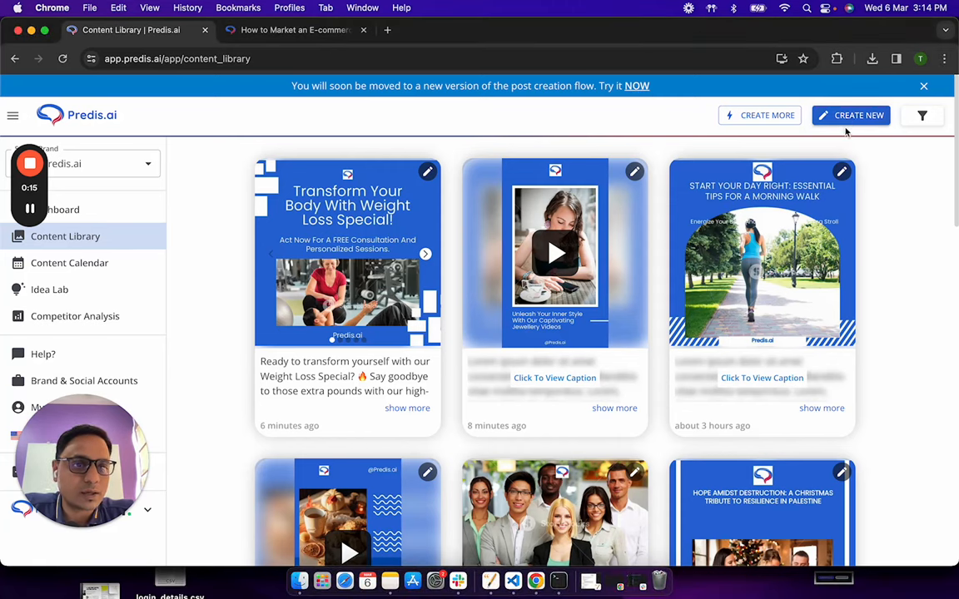
Step: Start a new Blog to Post creation on the Blog Link to Post tab
click(850, 115)
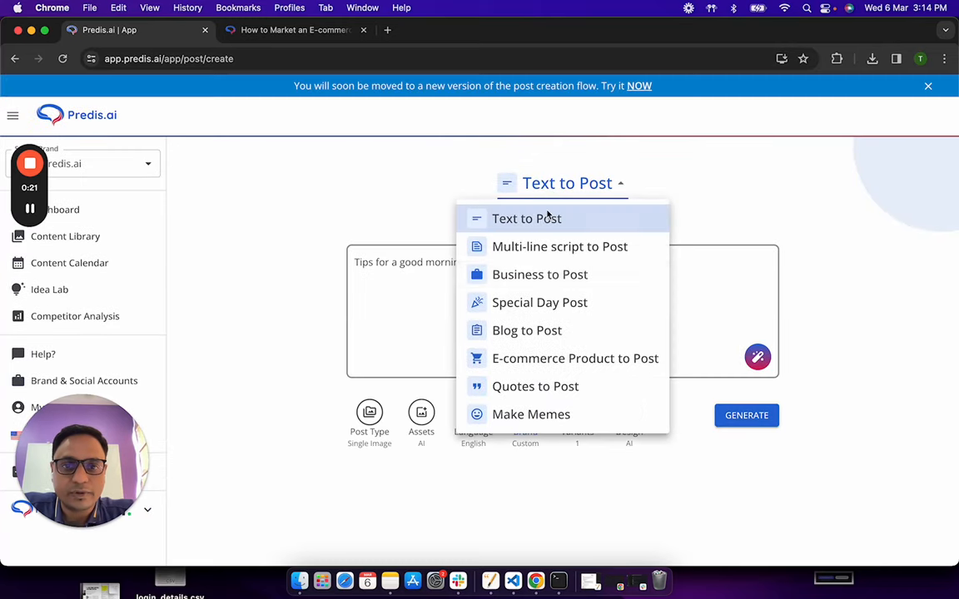
mouse_move(548, 331)
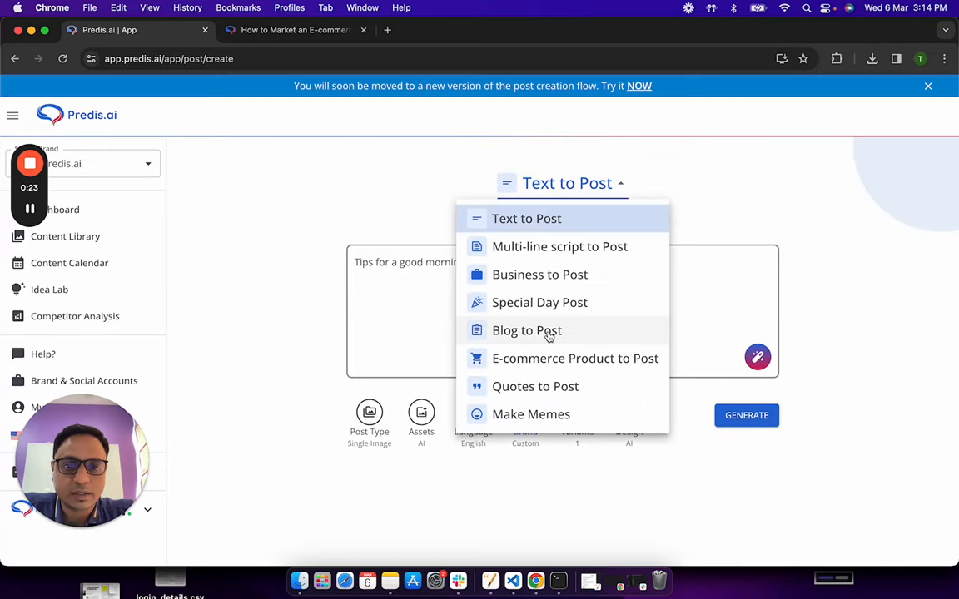
click(526, 330)
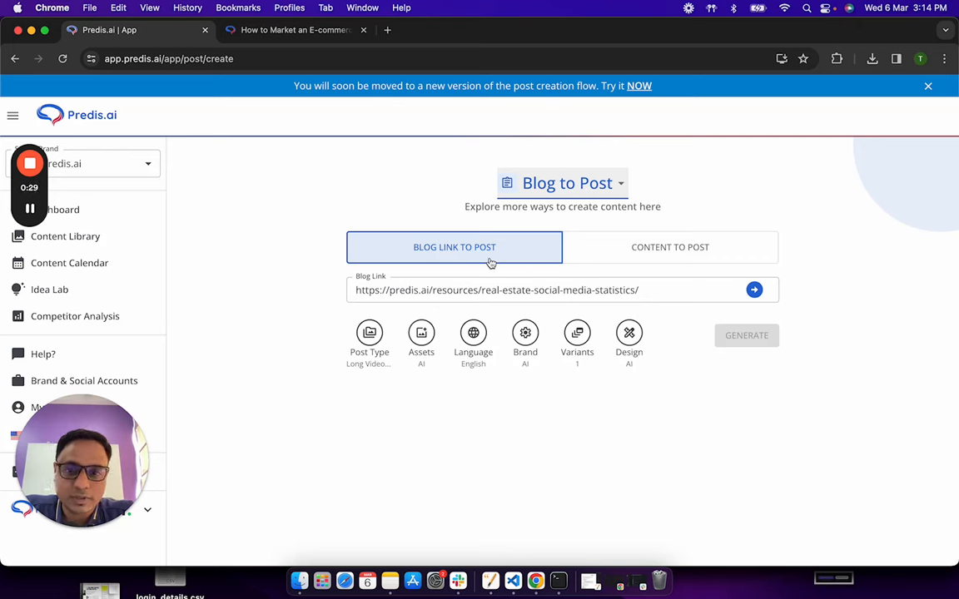
click(370, 338)
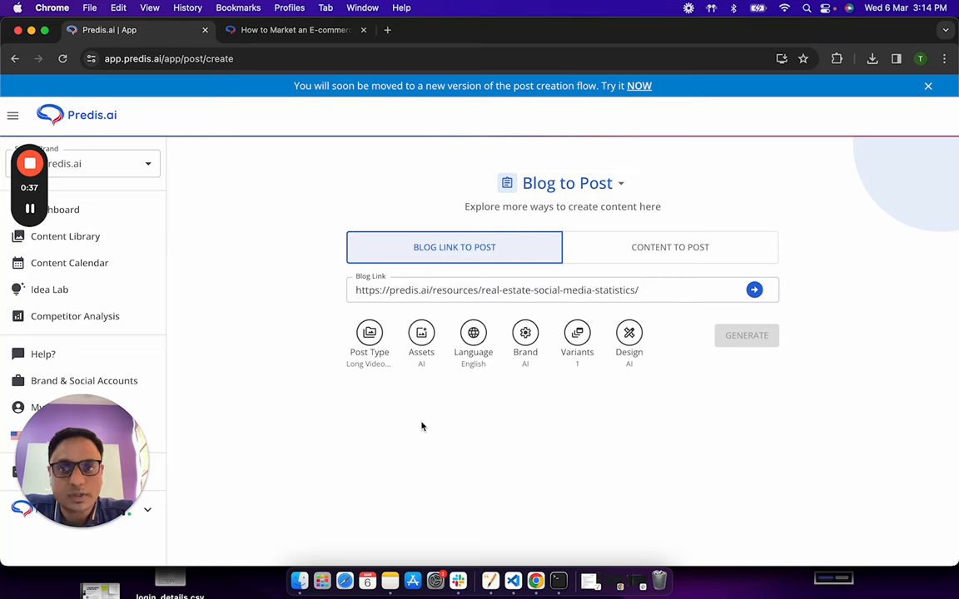
Step: Focus the Blog Link field, then read through the e-commerce-on-a-budget article in Chrome
click(649, 290)
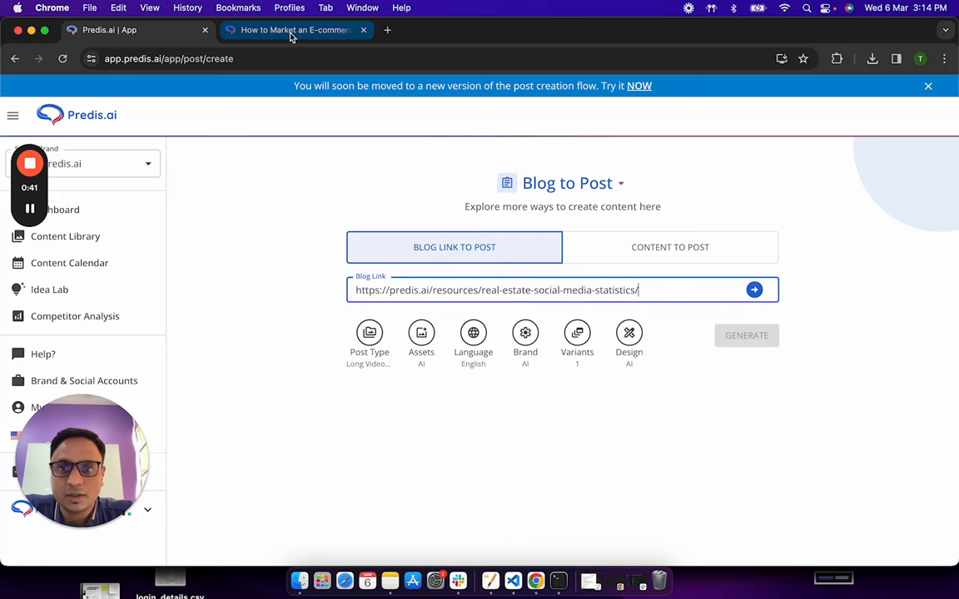
click(295, 30)
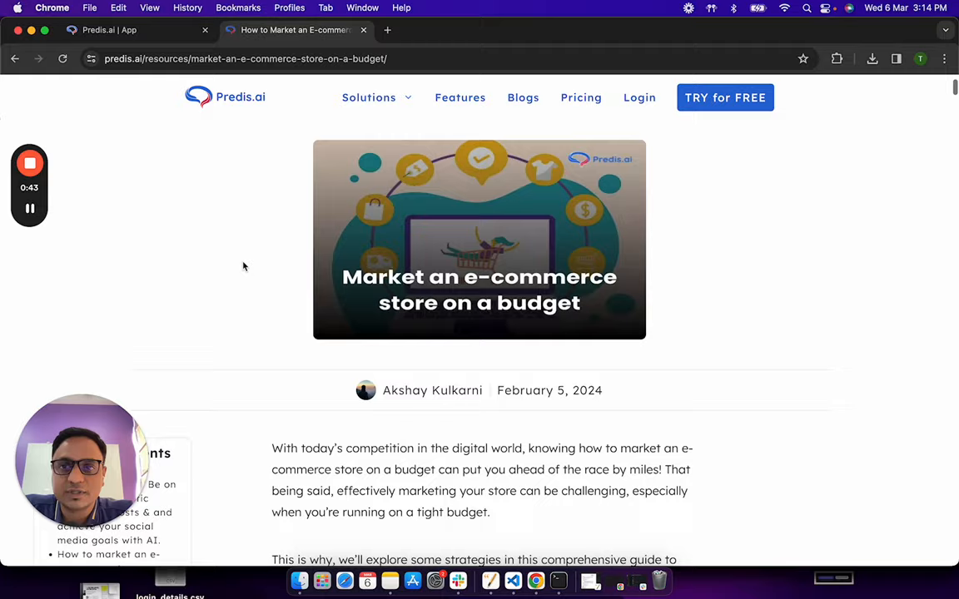
scroll(down, 3)
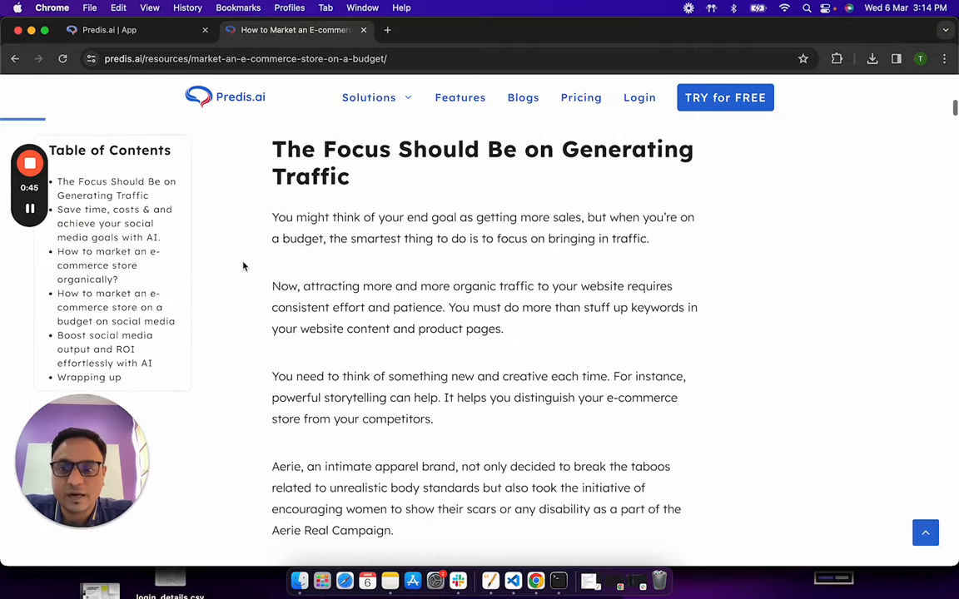
scroll(down, 3)
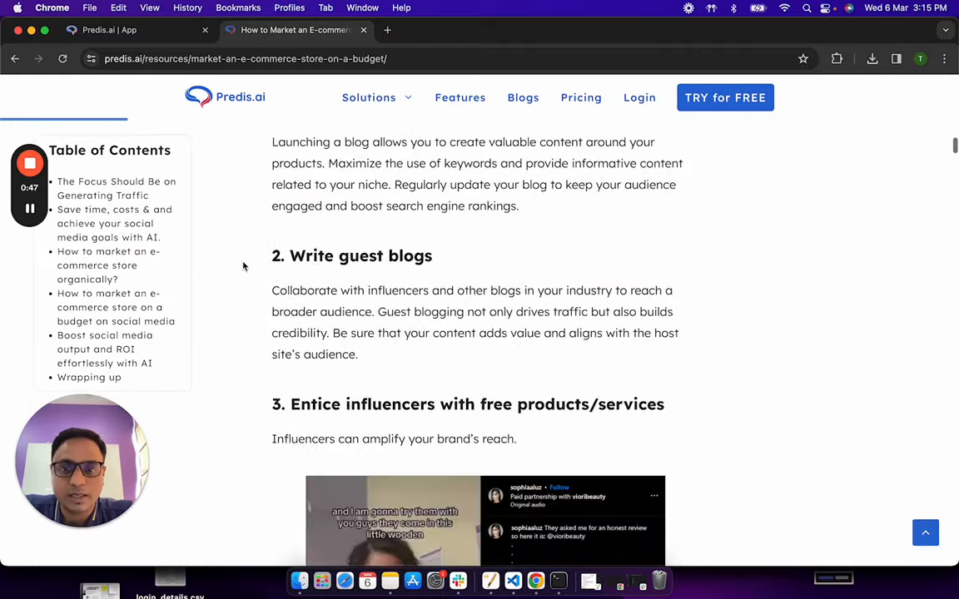
scroll(down, 3)
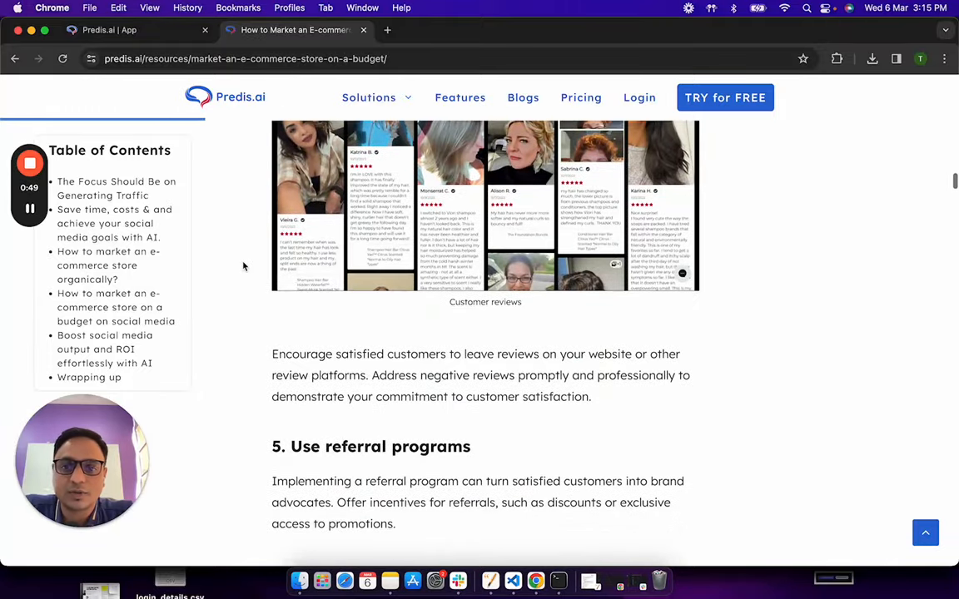
scroll(down, 3)
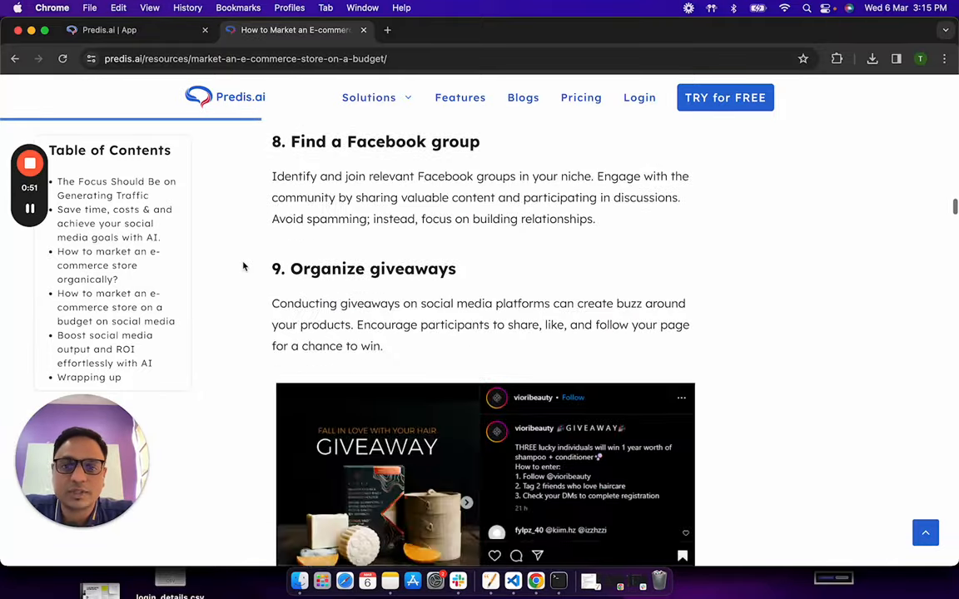
scroll(down, 3)
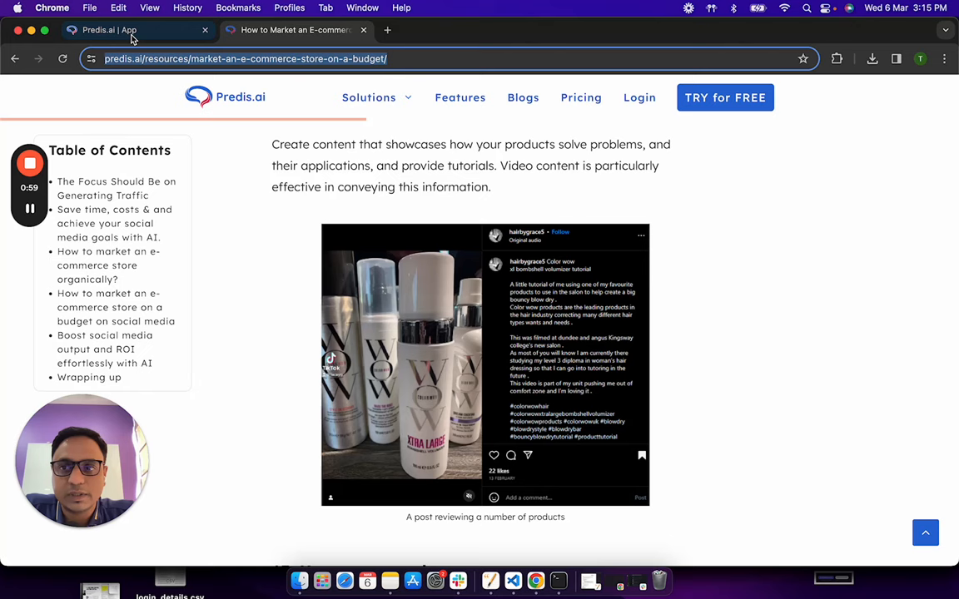
click(108, 30)
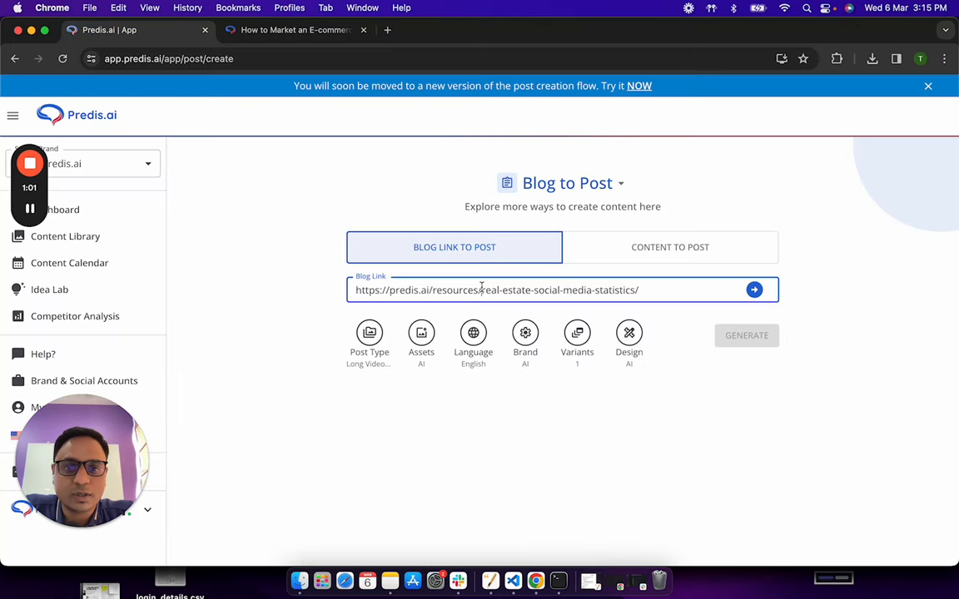
text(https://predis.ai/resources/market-an-e-commerce-store-on-a-budget/)
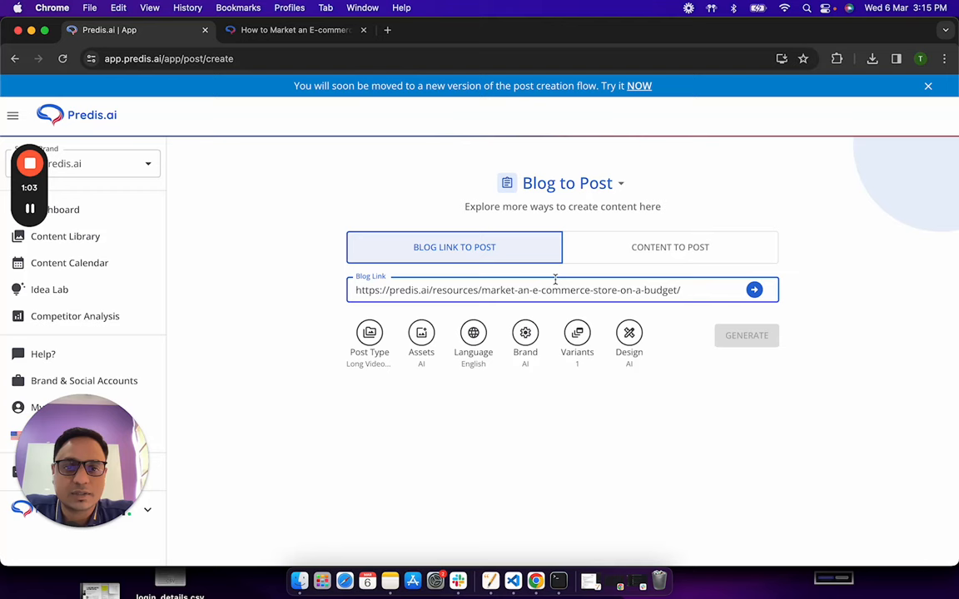
click(754, 289)
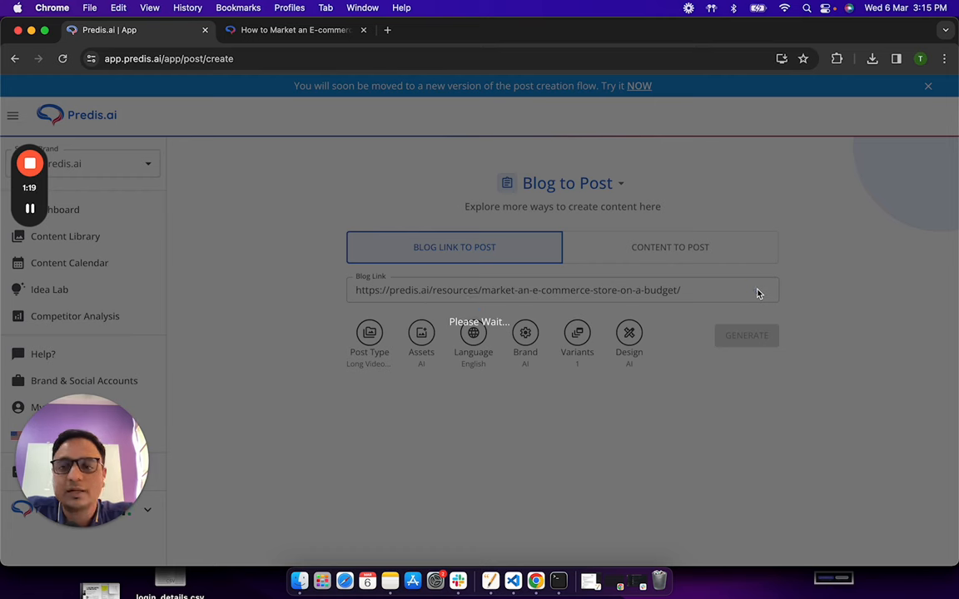
click(745, 335)
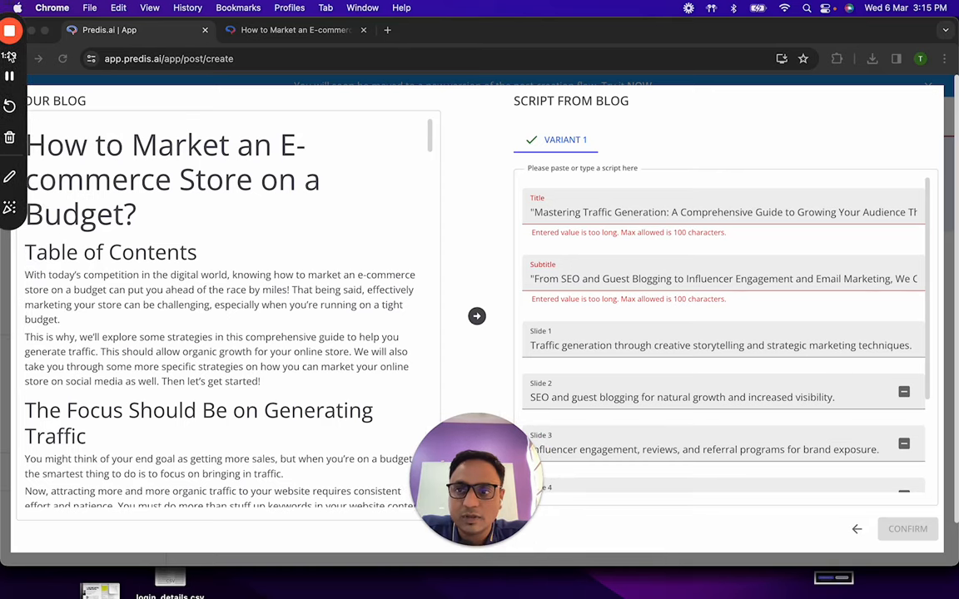
scroll(down, 3)
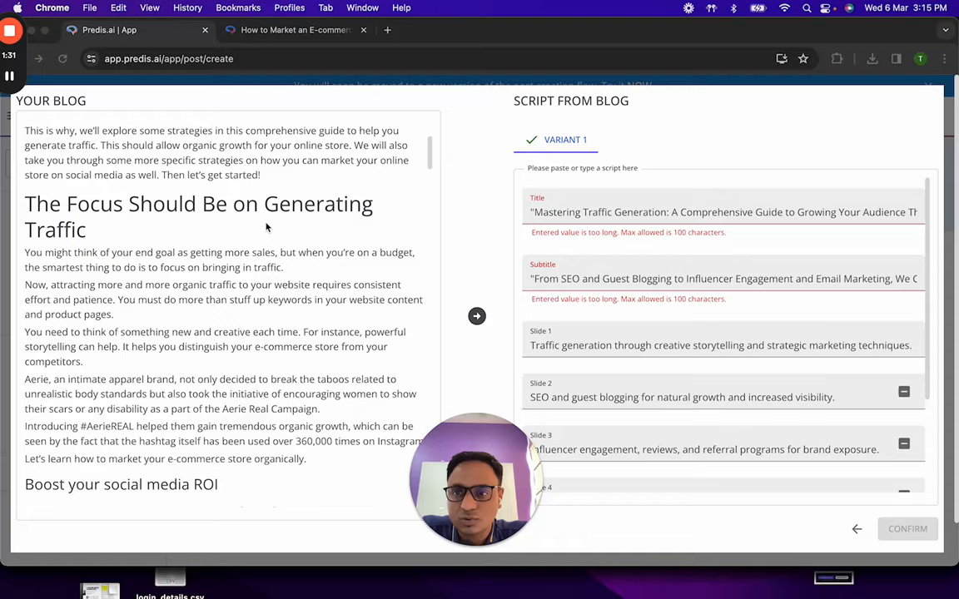
scroll(down, 3)
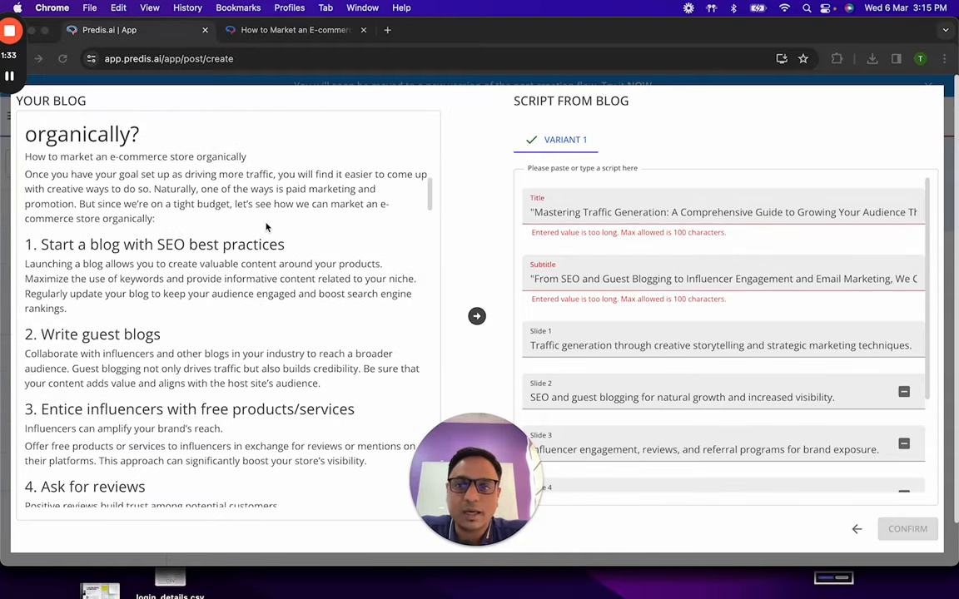
scroll(down, 3)
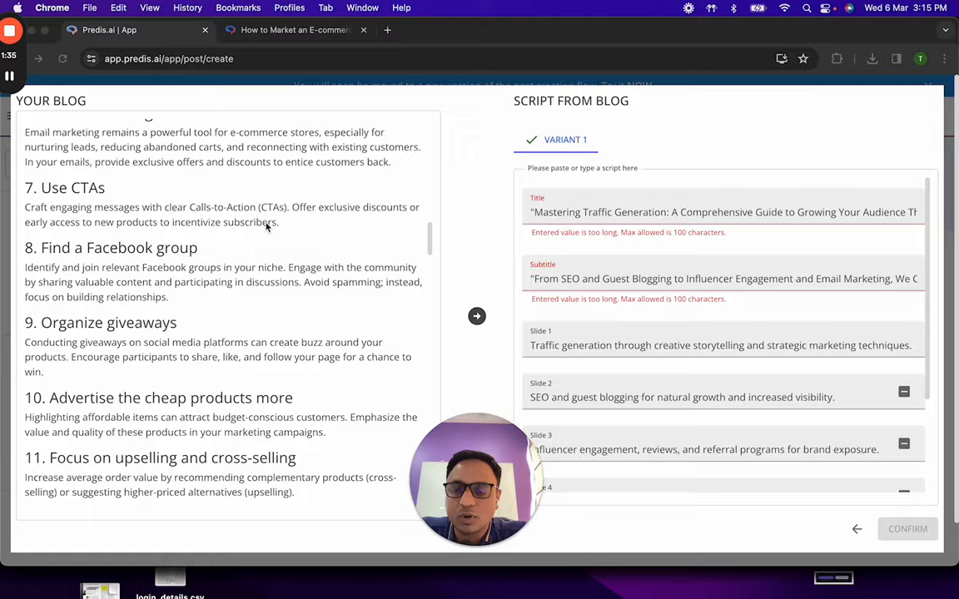
scroll(down, 3)
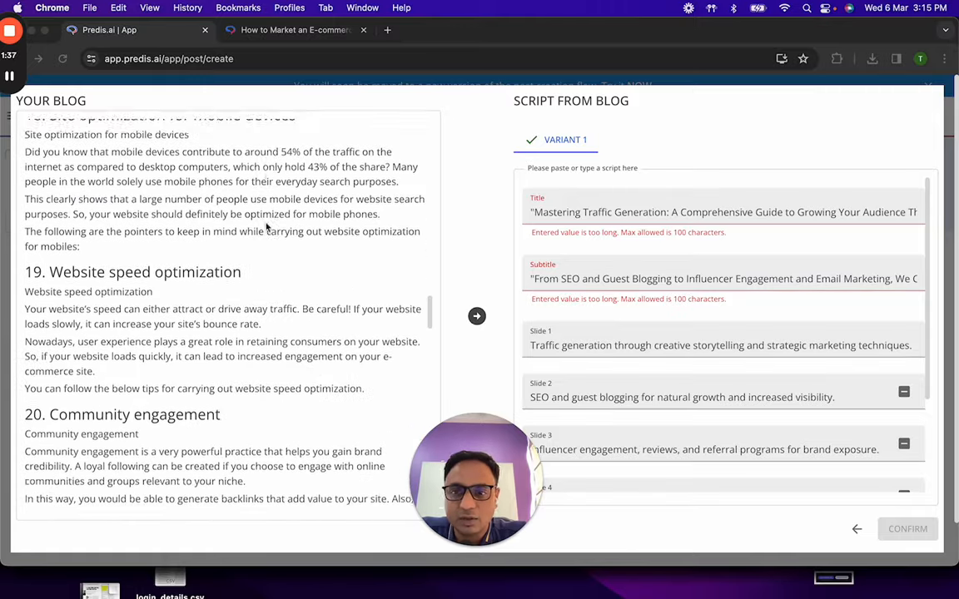
scroll(up, 3)
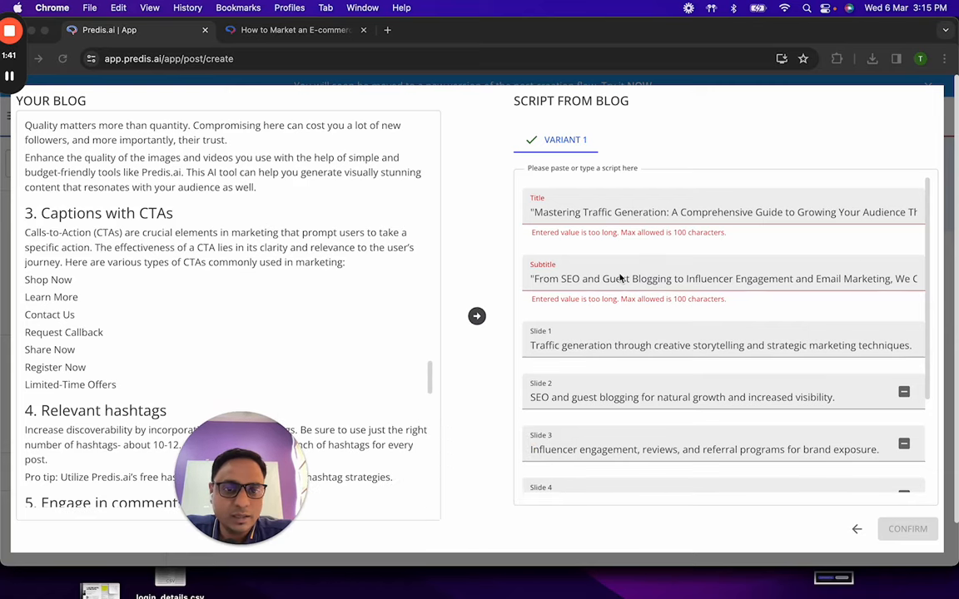
scroll(down, 3)
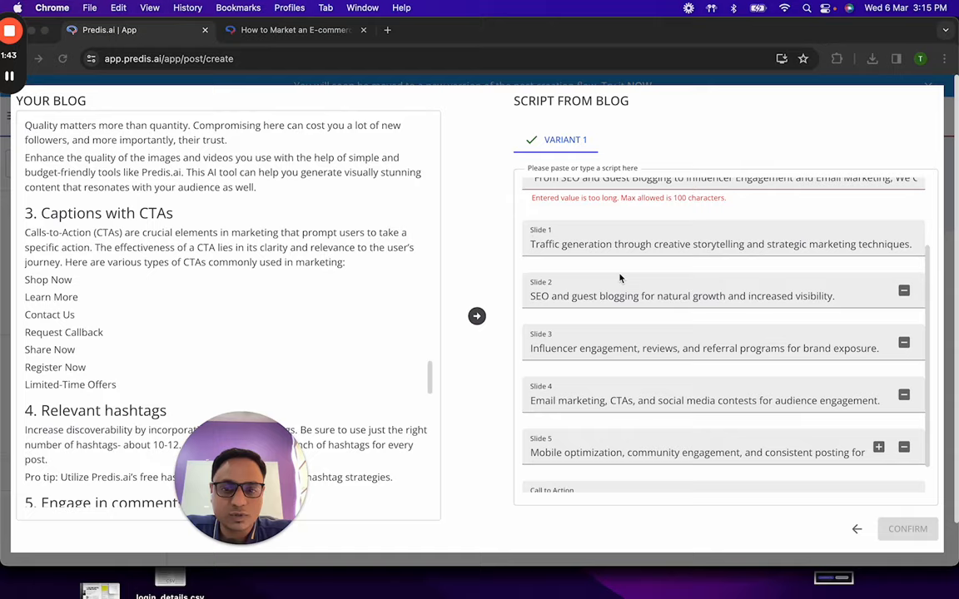
scroll(up, 3)
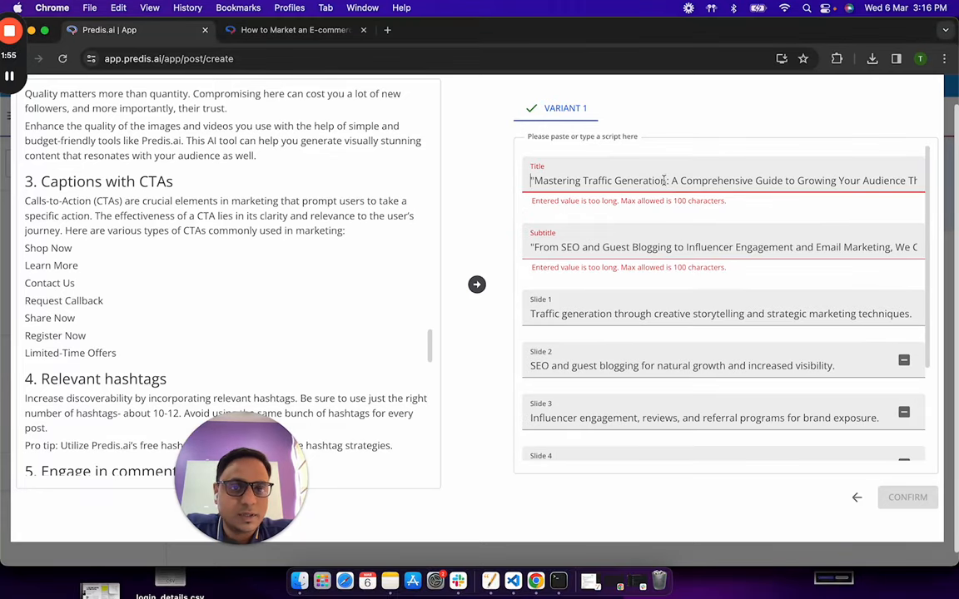
Step: Shorten the title to 'Mastering Traffic Generation' and trim the subtitle under 100 characters
double_click(889, 179)
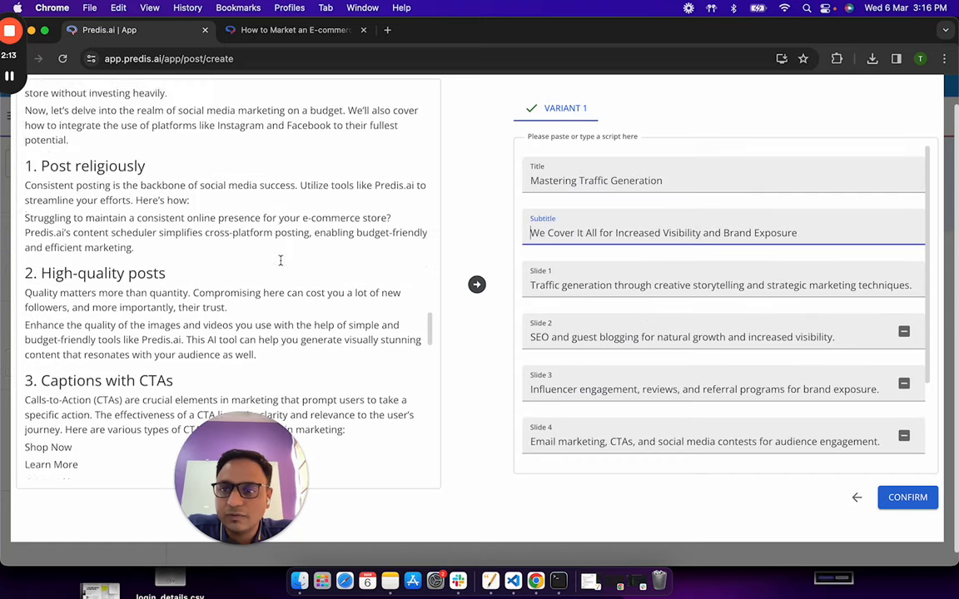
scroll(up, 3)
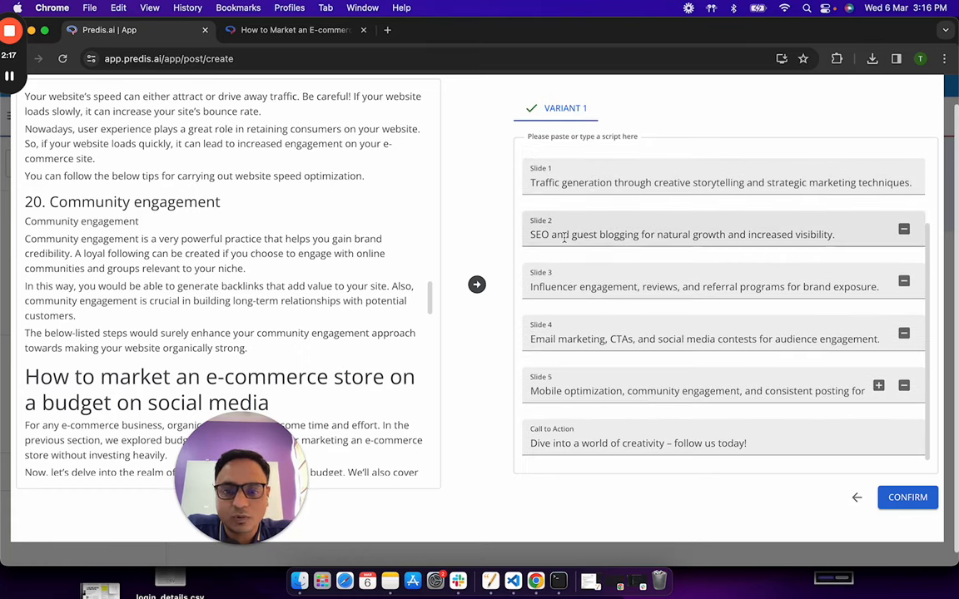
mouse_move(907, 497)
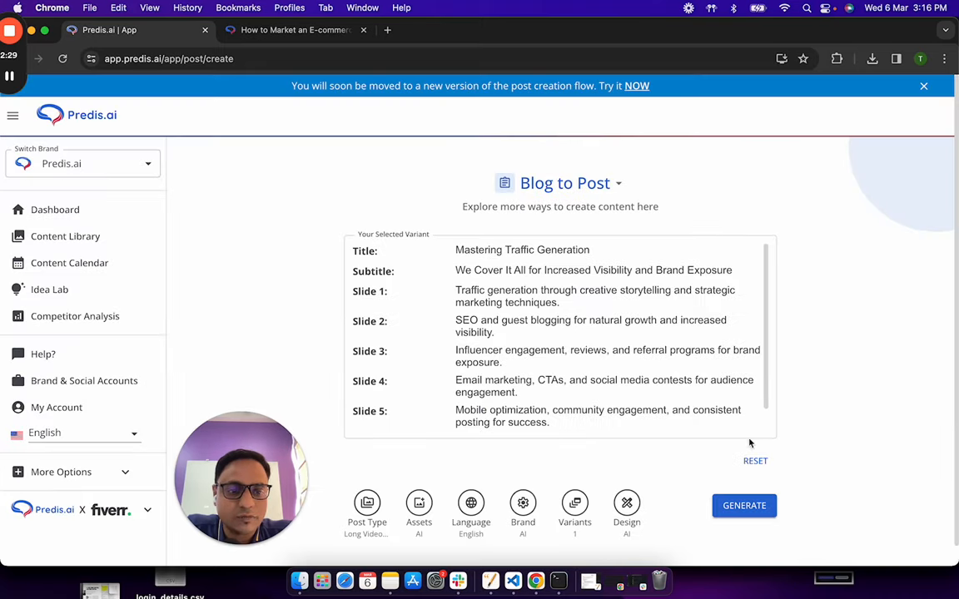
Step: Choose the 'Mastering Traffic Generation' script as Your Selected Variant
scroll(down, 3)
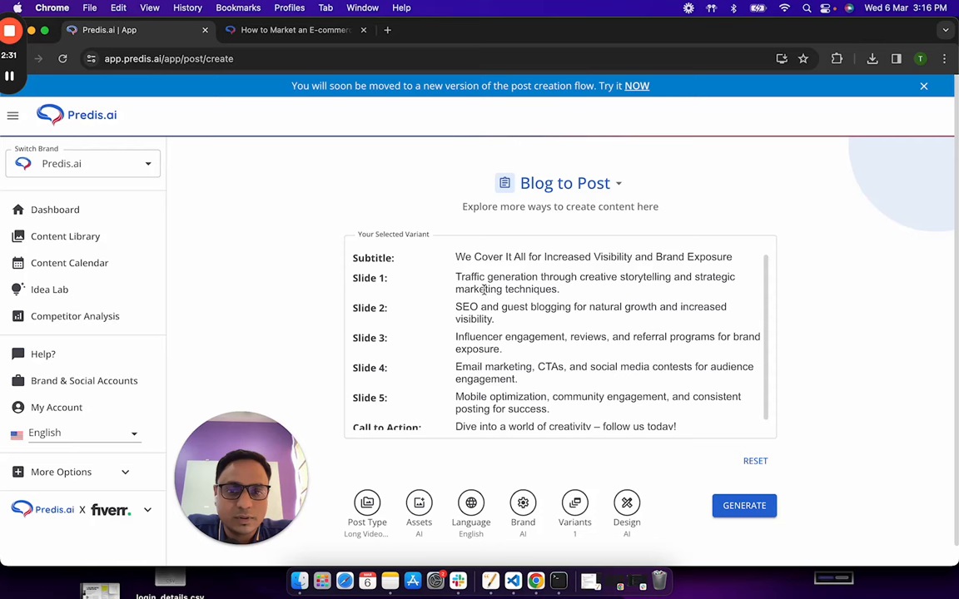
scroll(up, 3)
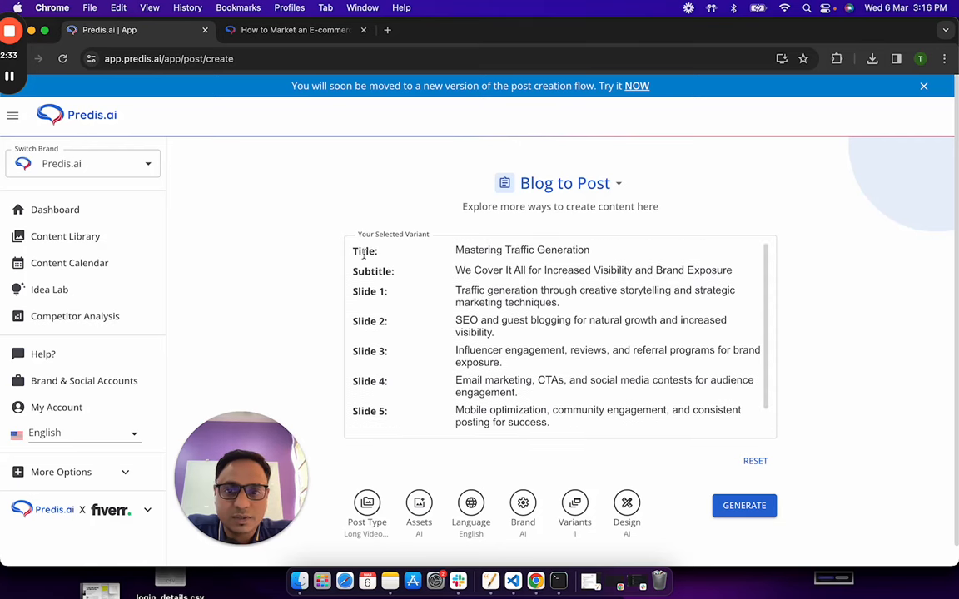
double_click(364, 251)
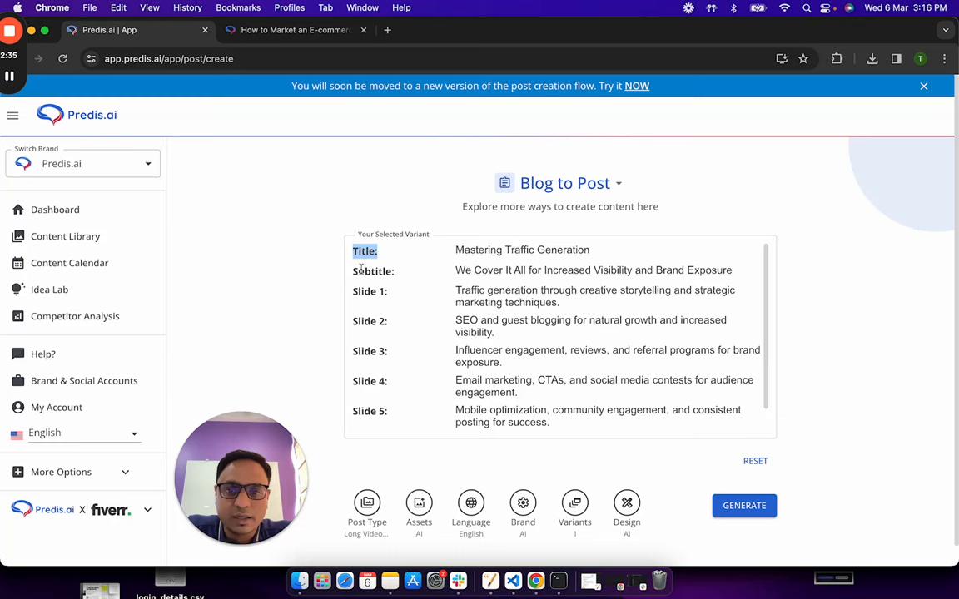
scroll(down, 3)
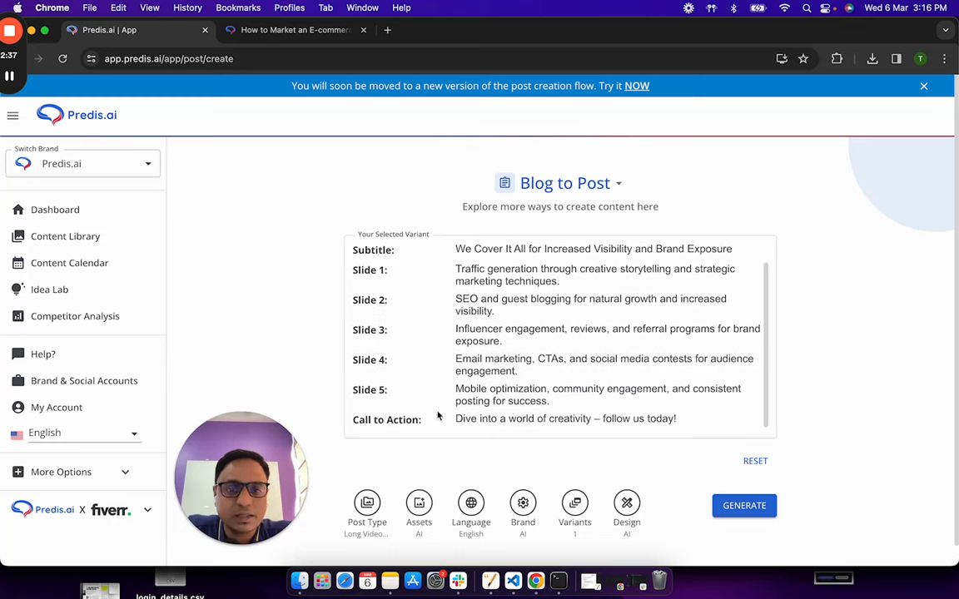
scroll(up, 3)
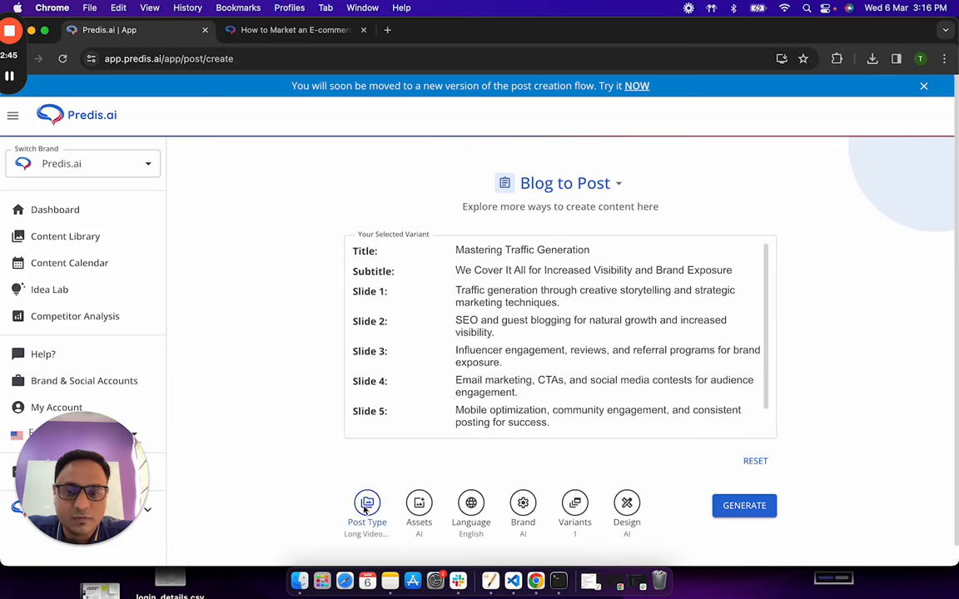
Step: Set Post Type to Carousel and bring up the Assets library
click(367, 508)
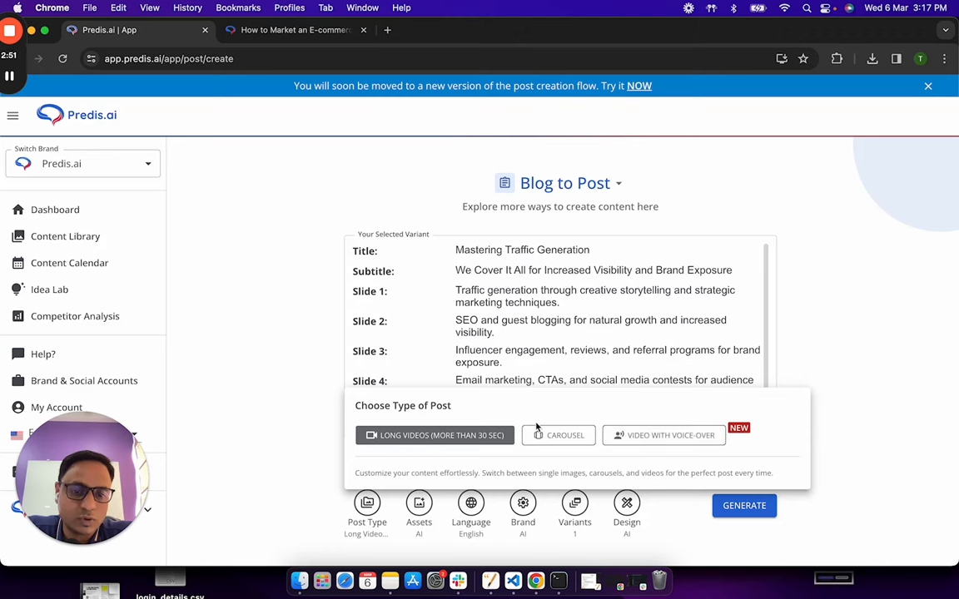
click(558, 435)
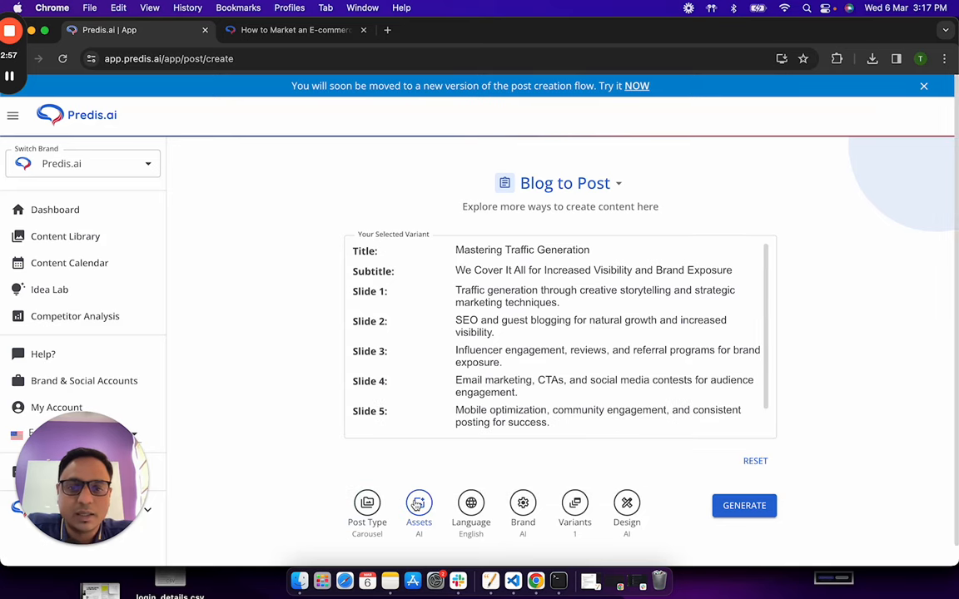
click(418, 502)
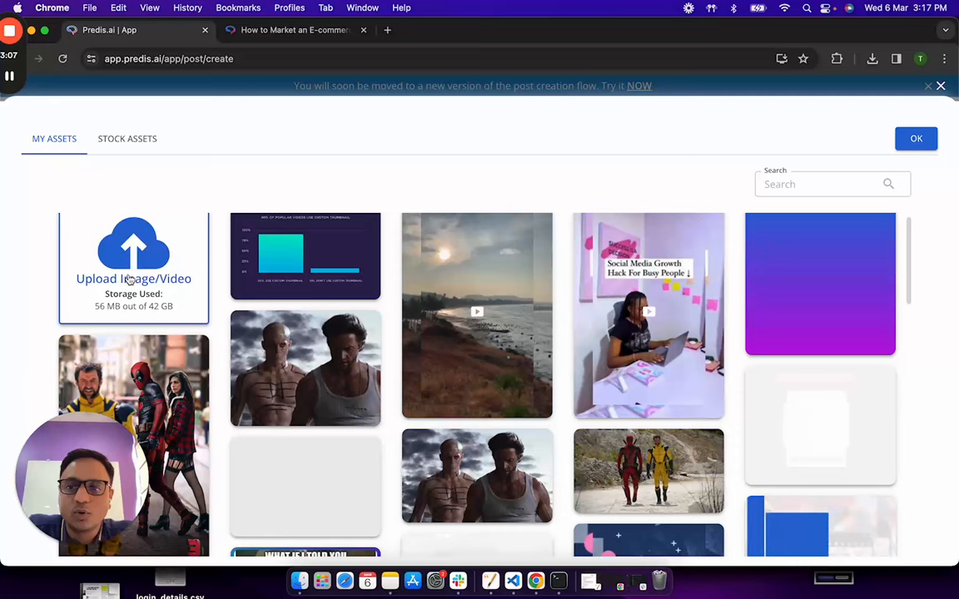
Step: Browse the stock mountain images, then close the asset library
click(127, 139)
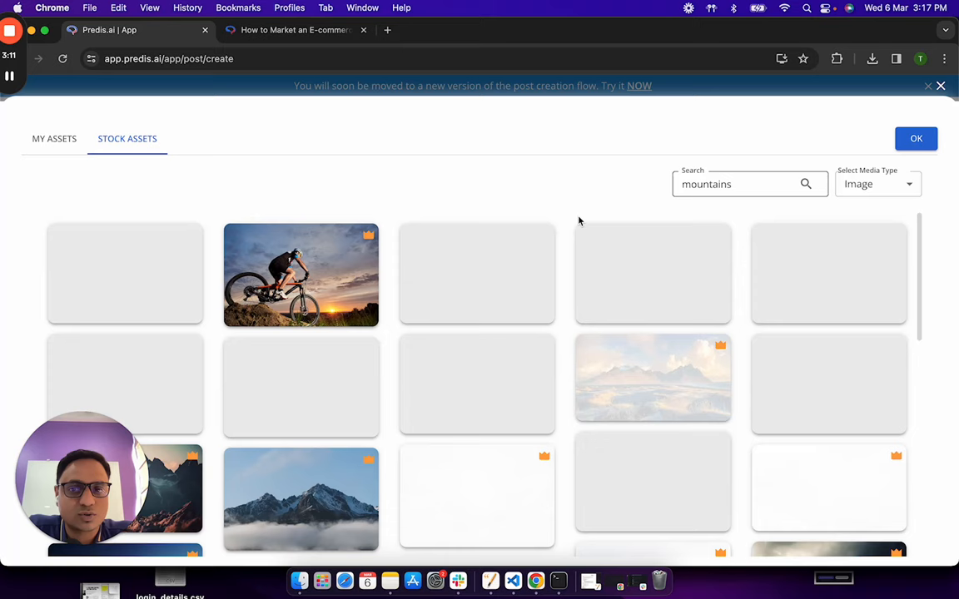
click(915, 138)
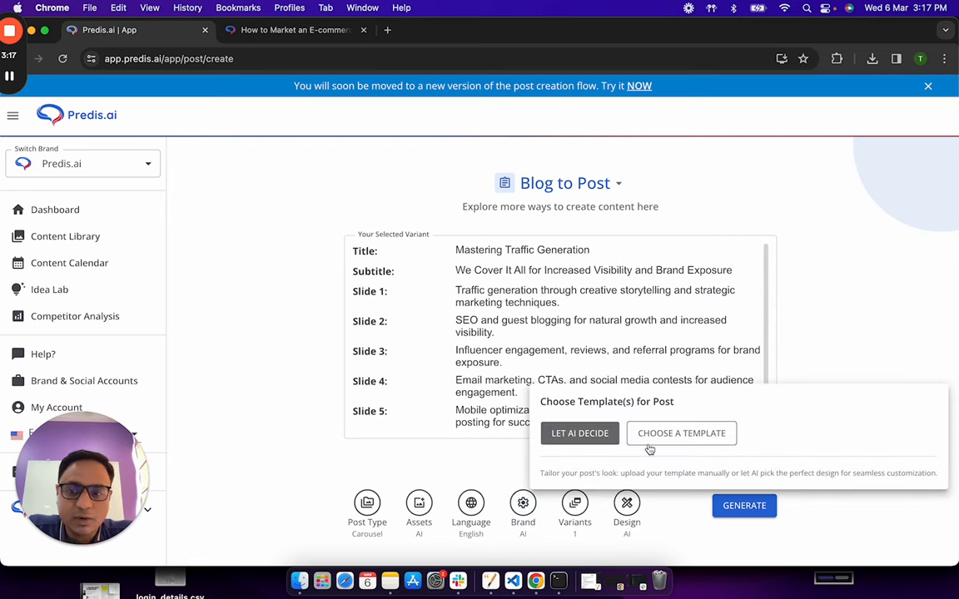
Step: Pick the breakfast-themed carousel template as the custom design and confirm it
click(681, 433)
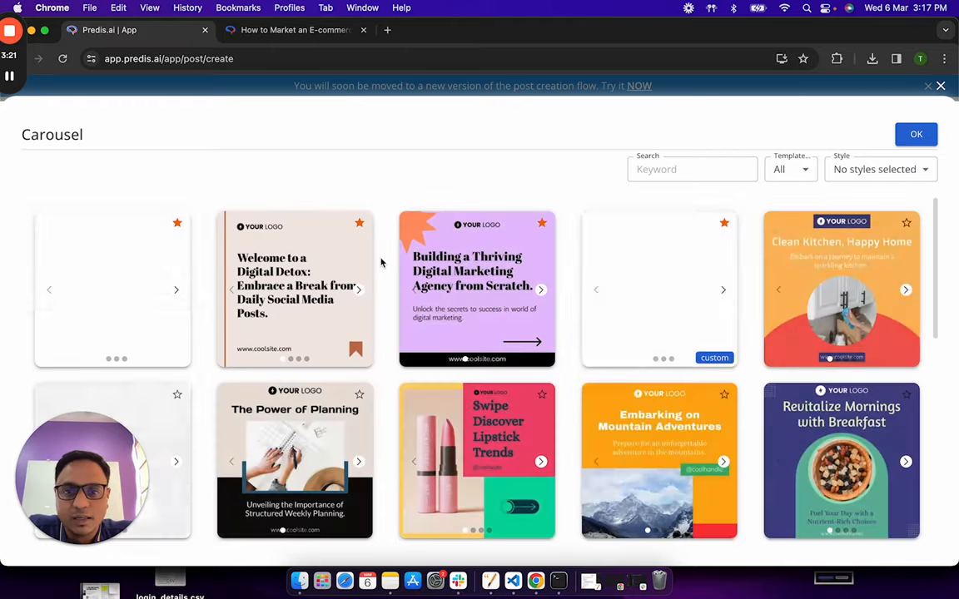
scroll(down, 3)
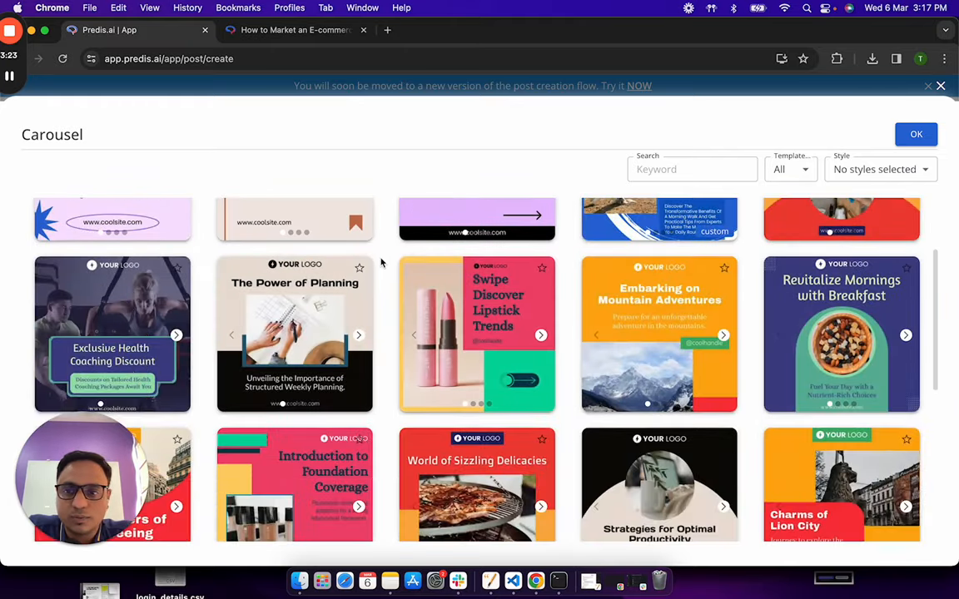
scroll(down, 3)
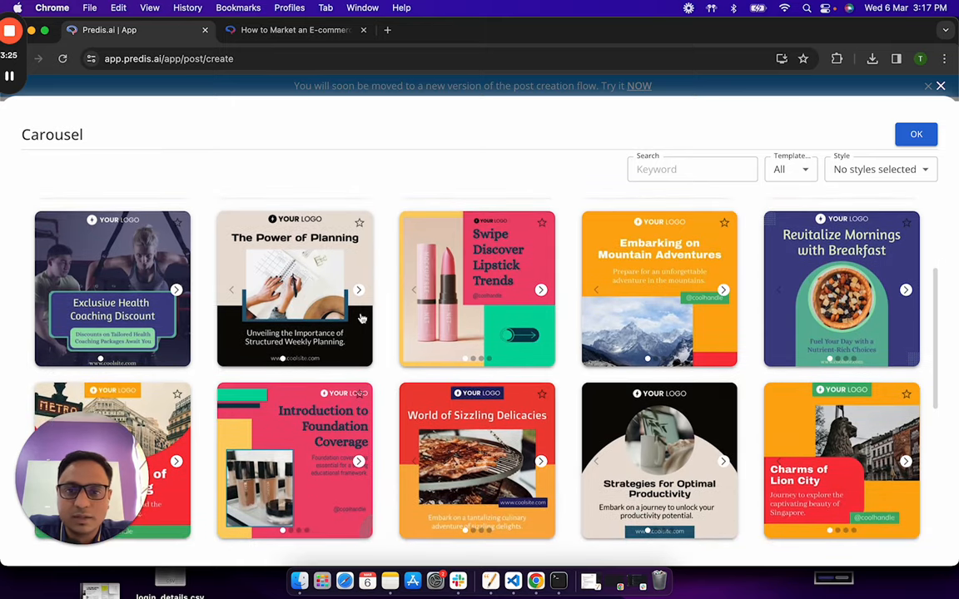
click(358, 290)
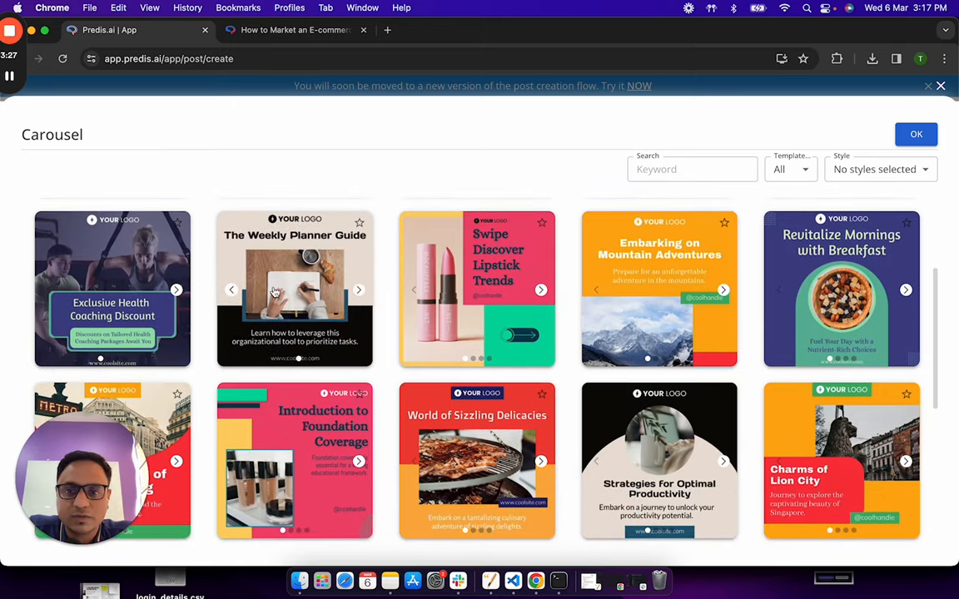
click(295, 289)
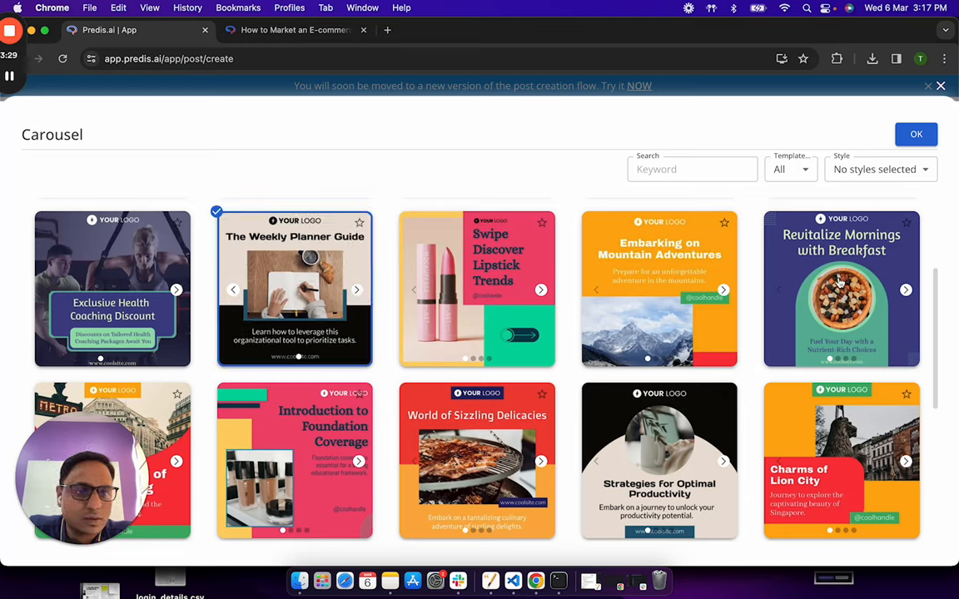
click(840, 300)
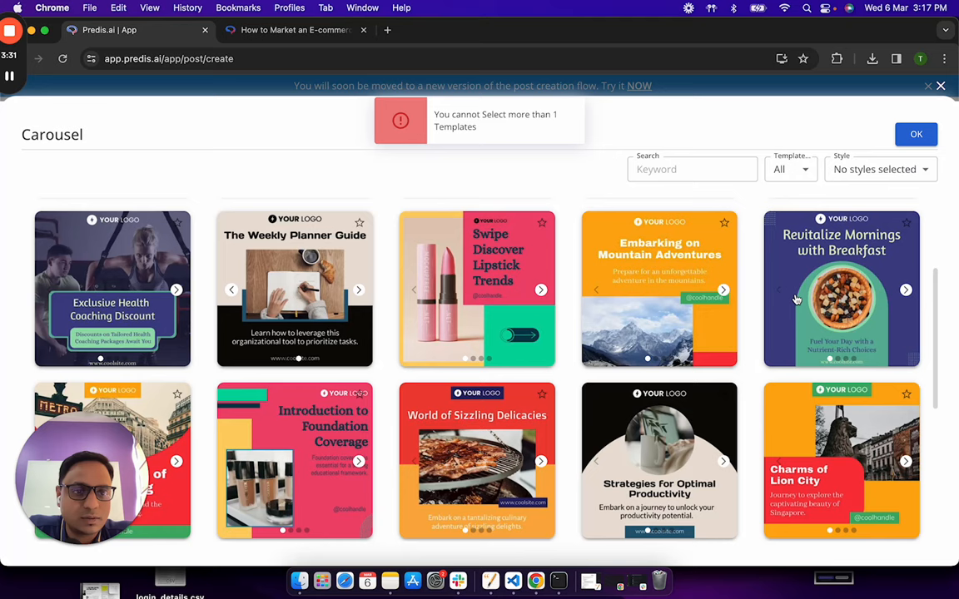
click(904, 290)
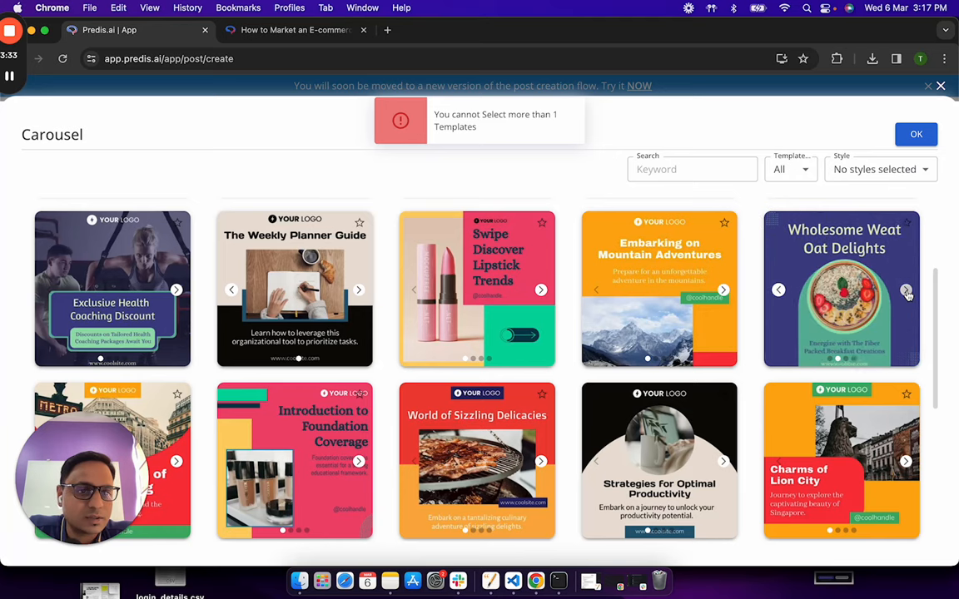
click(904, 289)
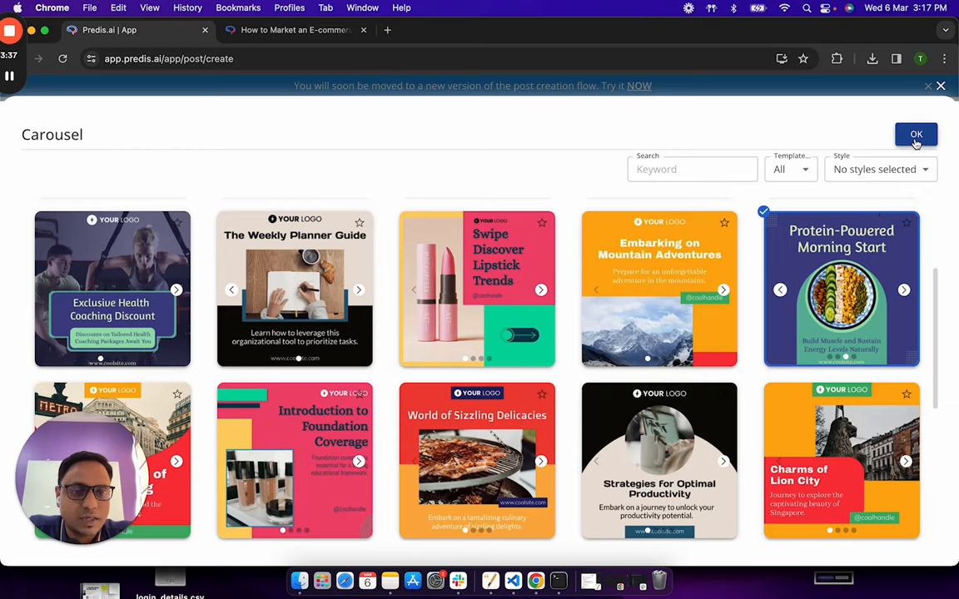
click(916, 134)
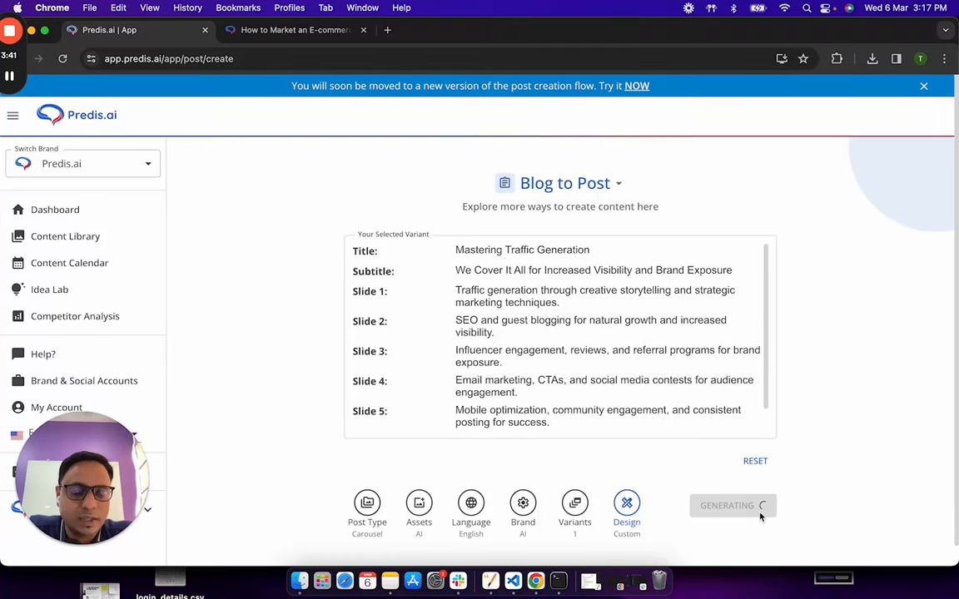
Step: Generate the Mastering Traffic Generation carousel post
click(65, 235)
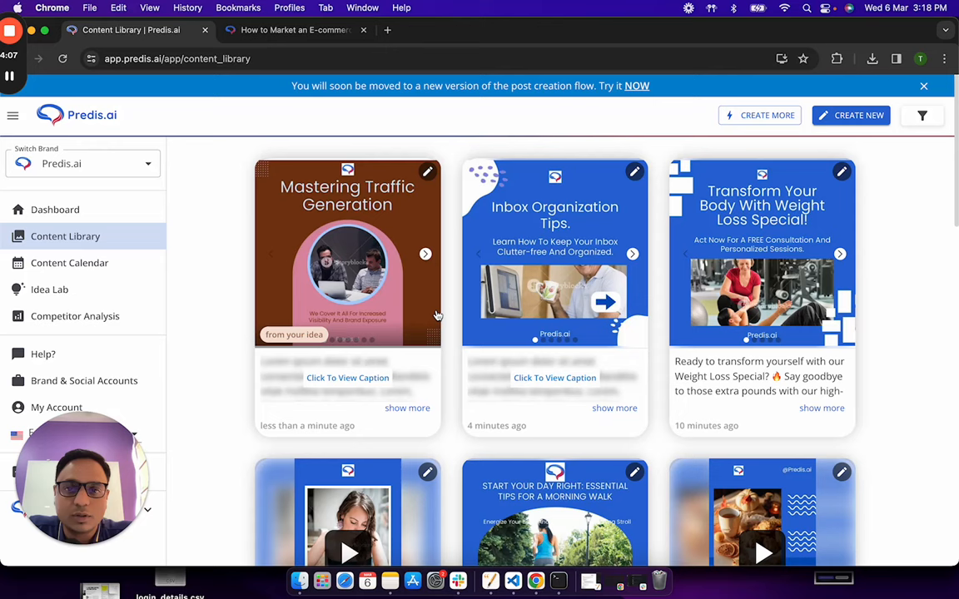
mouse_move(426, 260)
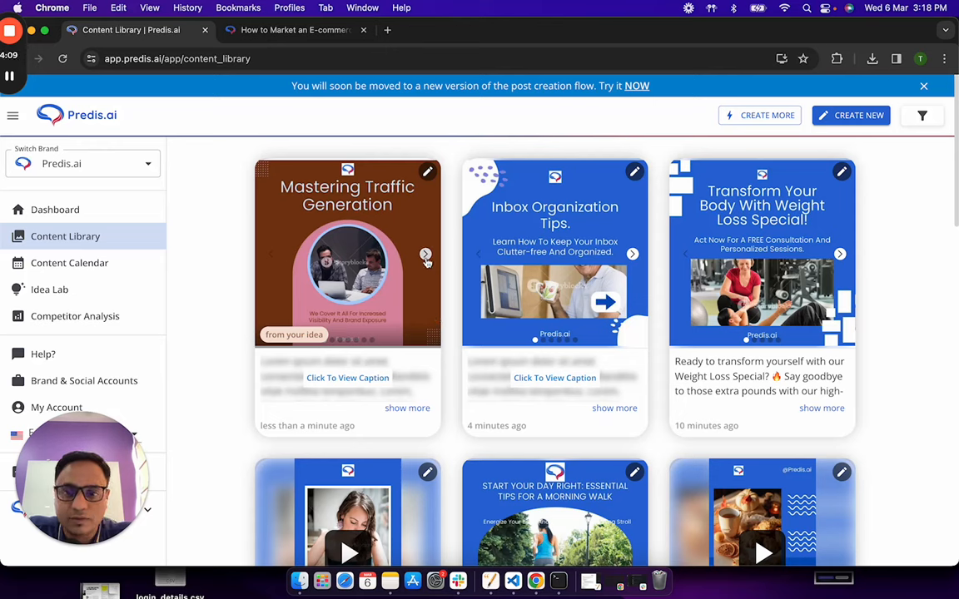
Step: Preview every slide through the food-recipes closing slide, then start another new post
click(426, 254)
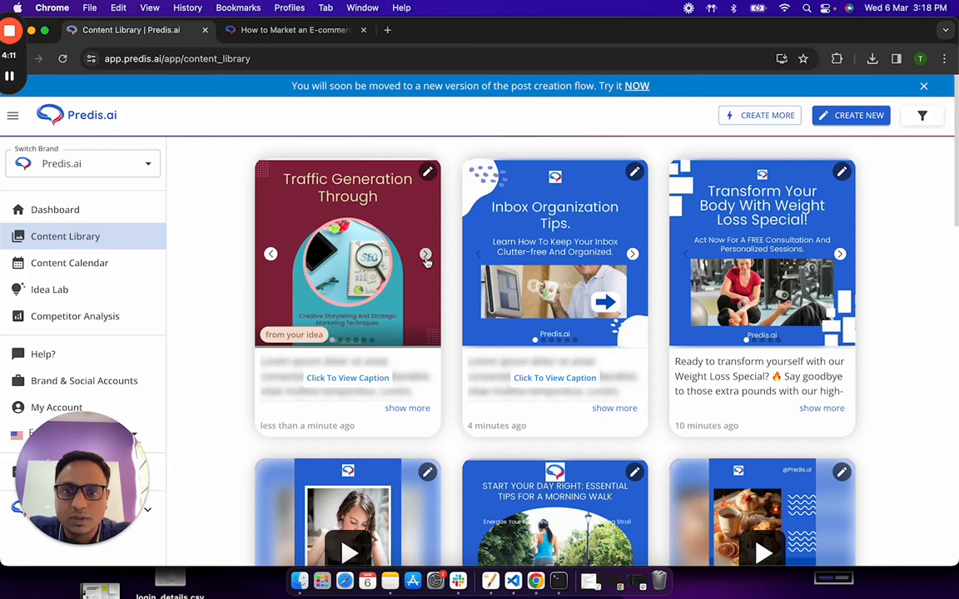
click(426, 254)
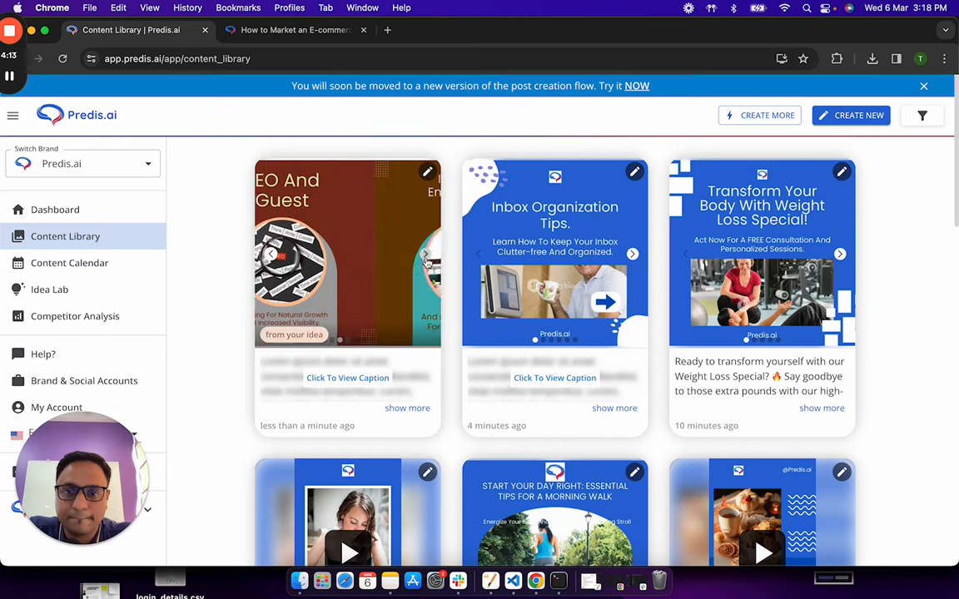
click(425, 254)
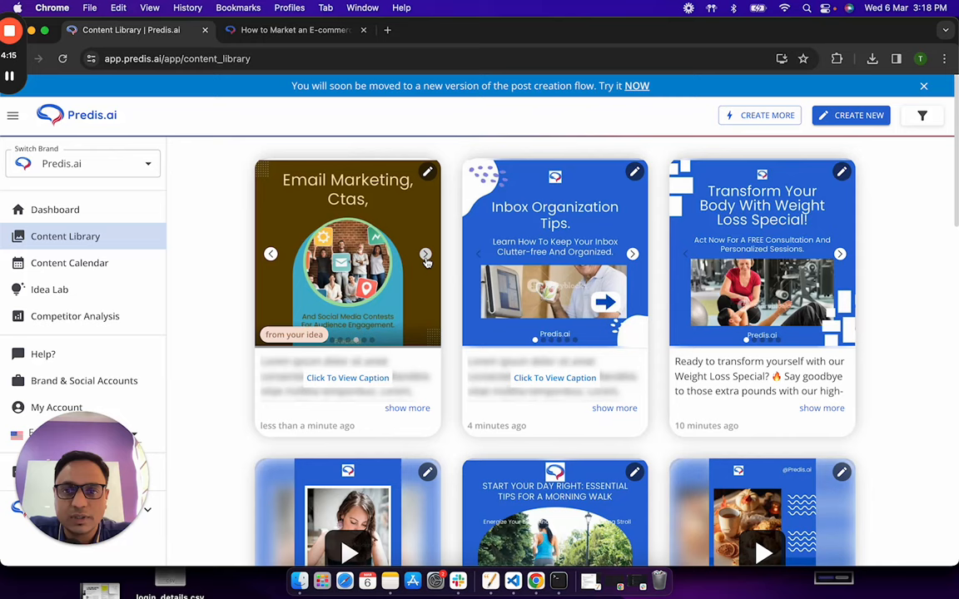
click(425, 253)
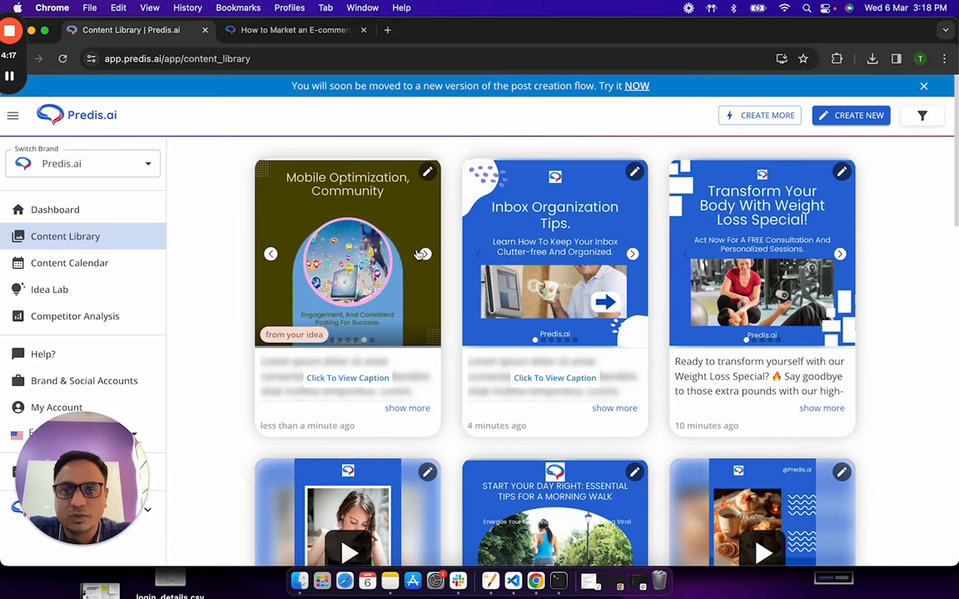
click(423, 254)
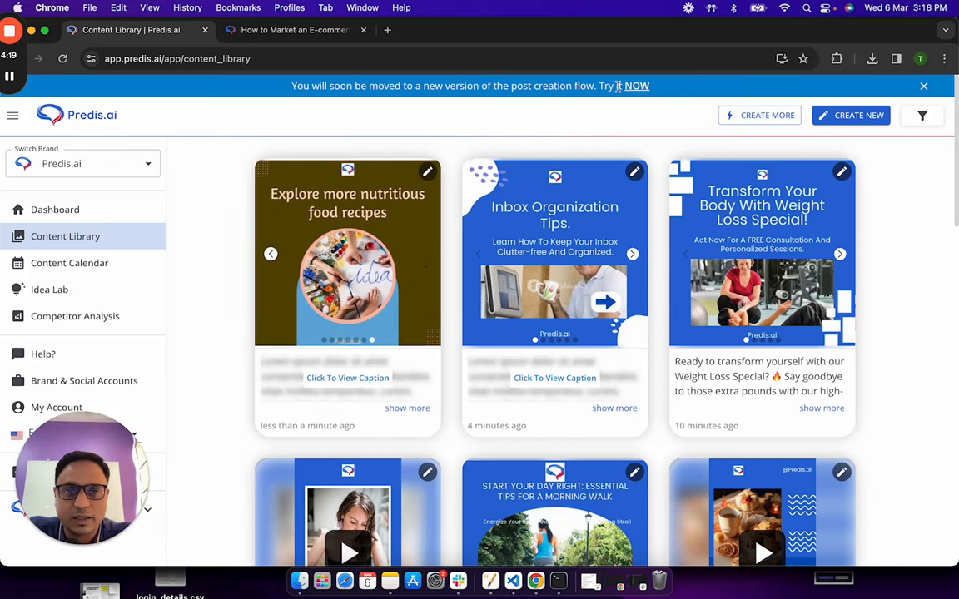
click(851, 115)
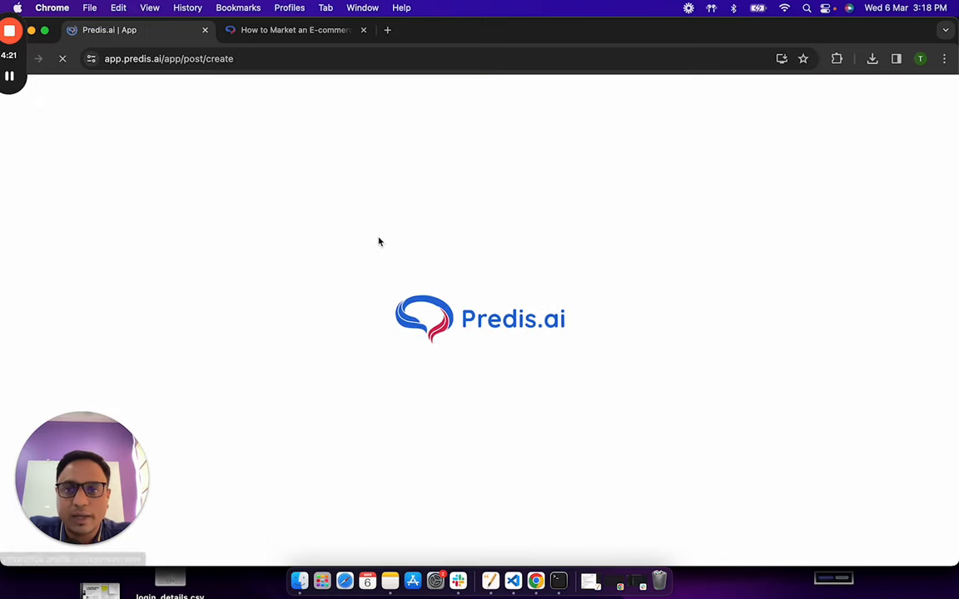
Step: Reread the e-commerce blog article from its intro through section 6, Email marketing, then return to Predis.ai
click(296, 30)
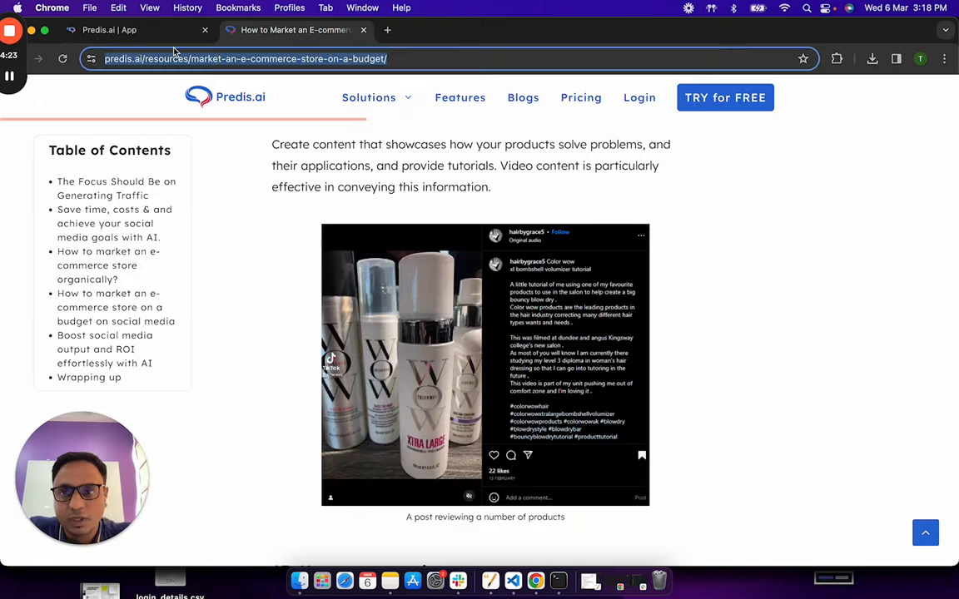
mouse_move(243, 249)
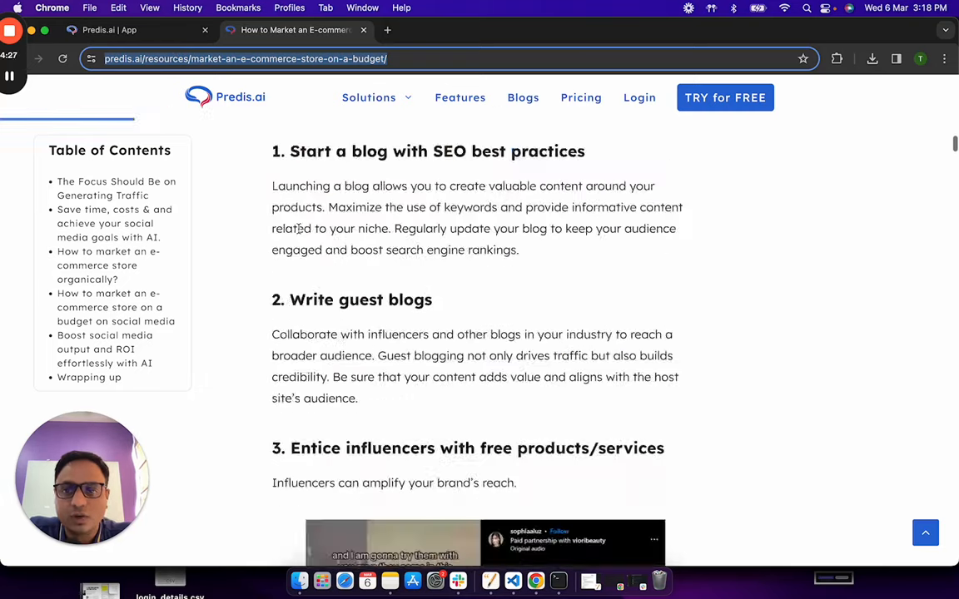
scroll(up, 3)
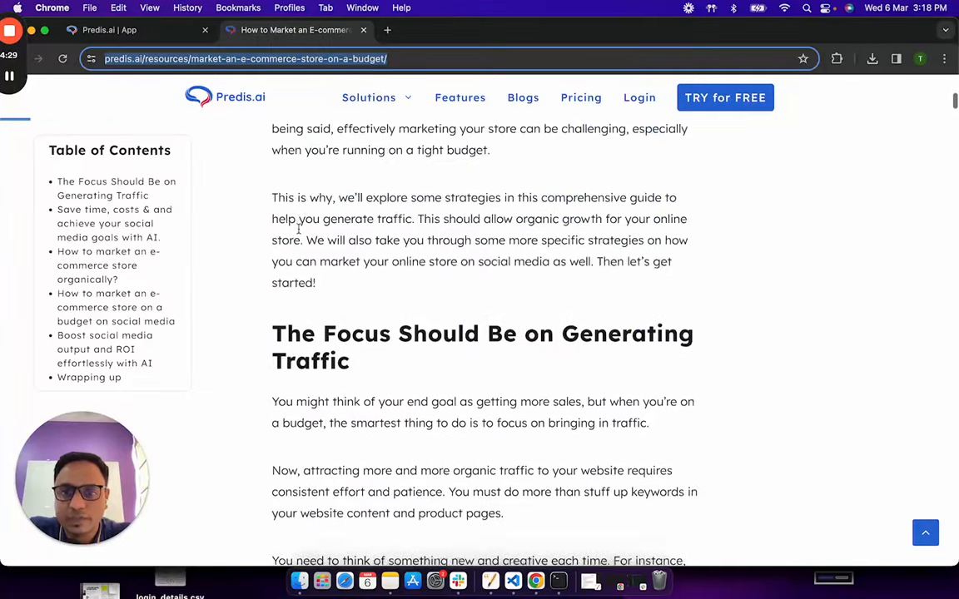
scroll(up, 3)
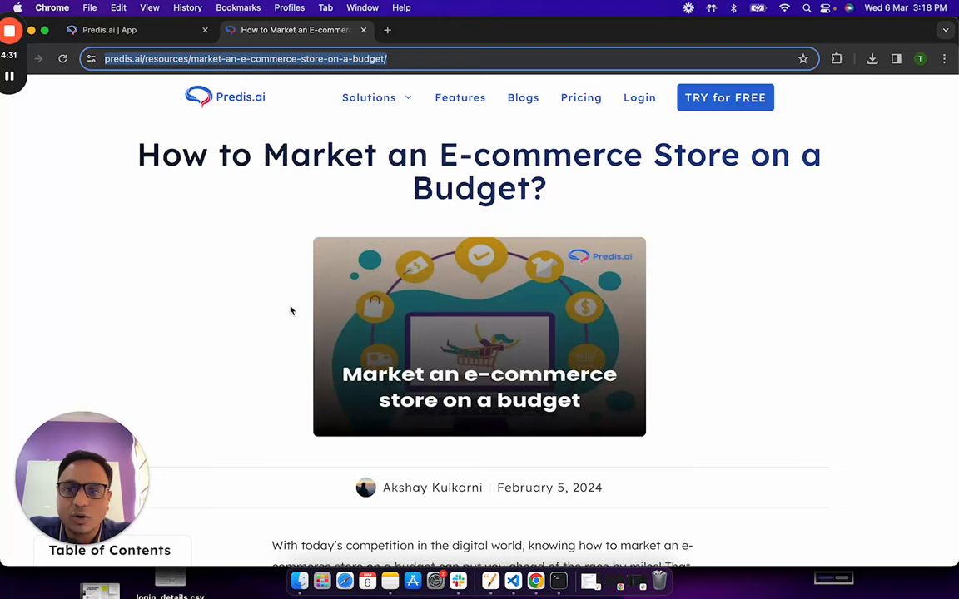
scroll(down, 3)
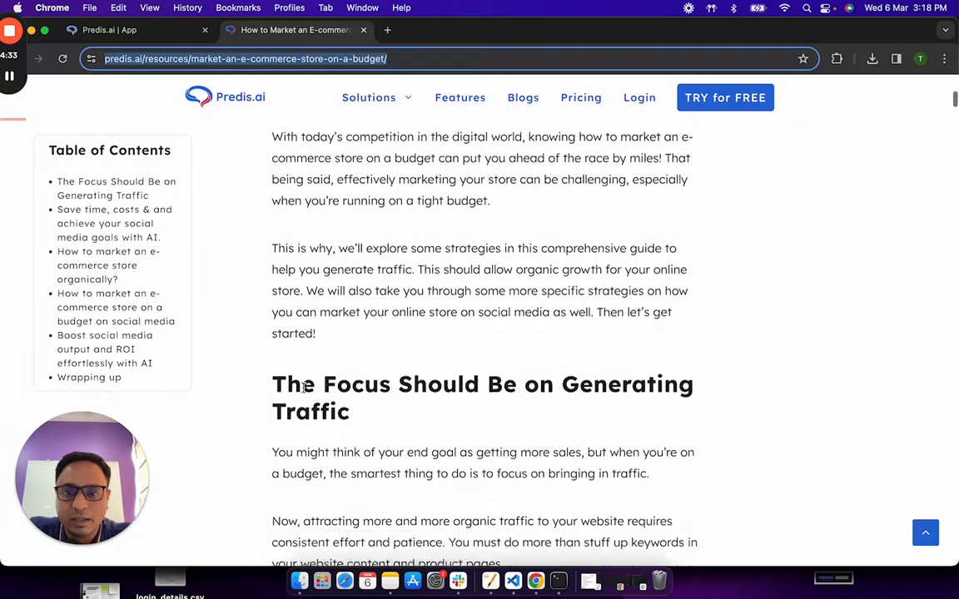
scroll(down, 3)
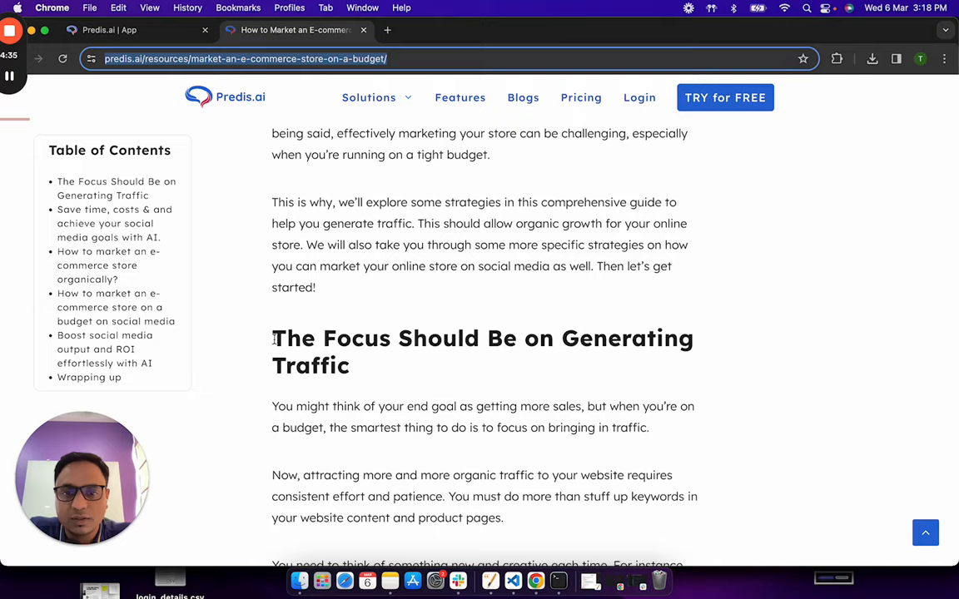
scroll(down, 3)
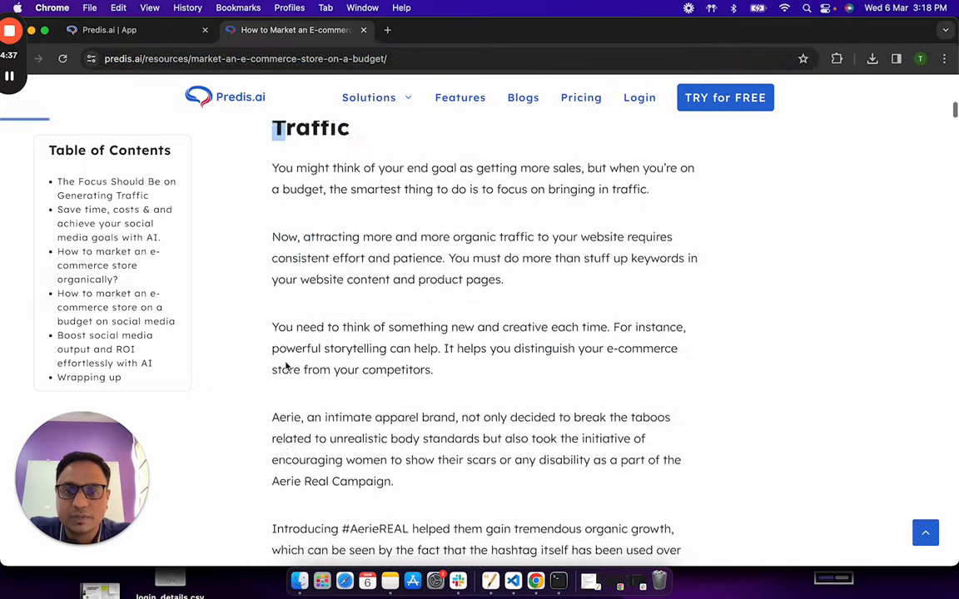
scroll(up, 3)
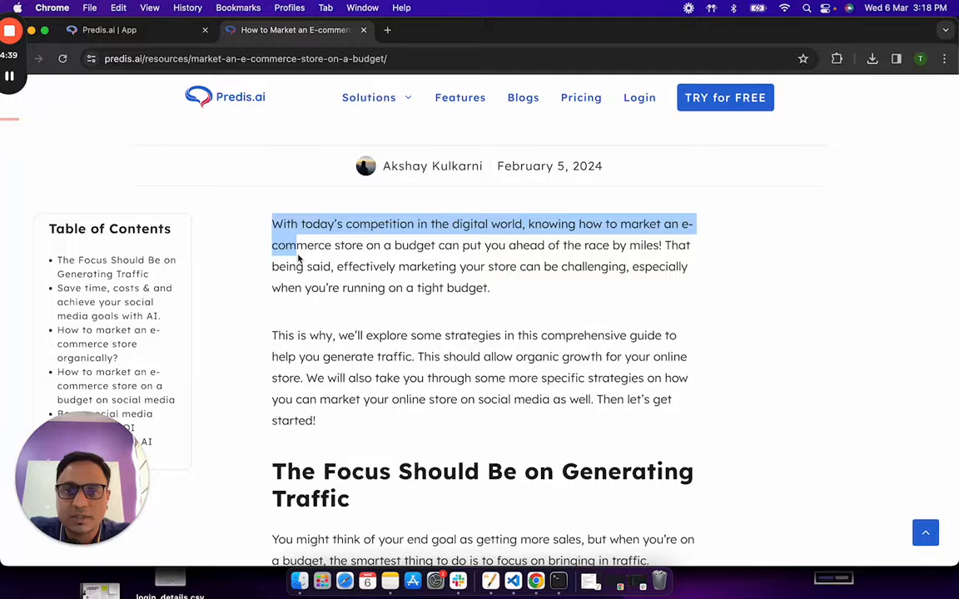
scroll(down, 3)
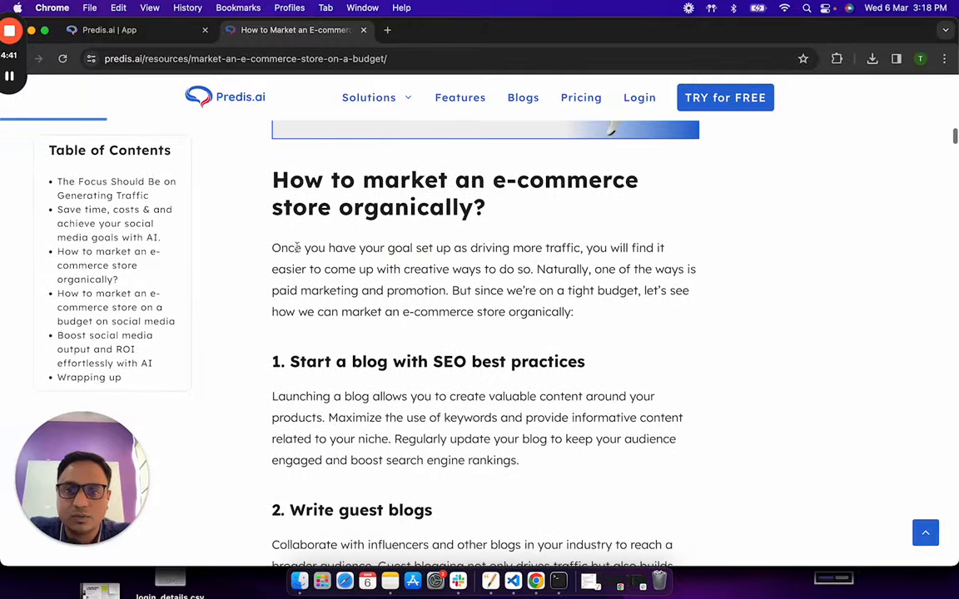
scroll(down, 3)
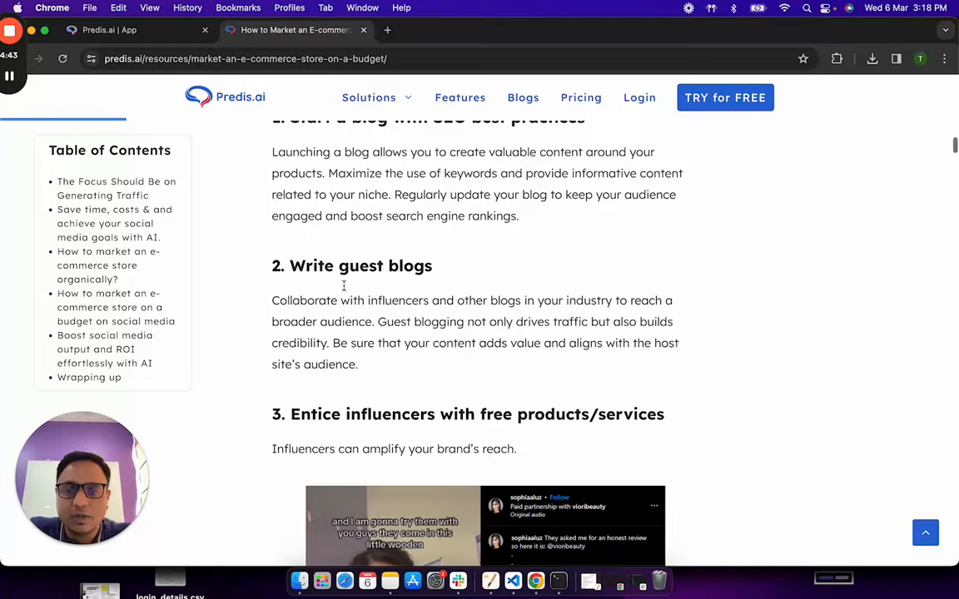
scroll(down, 3)
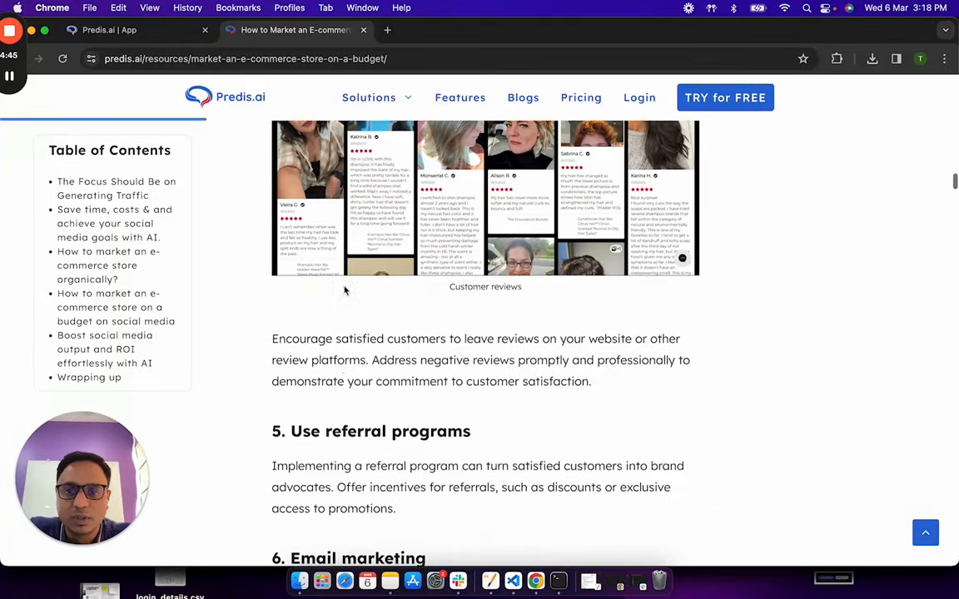
scroll(down, 3)
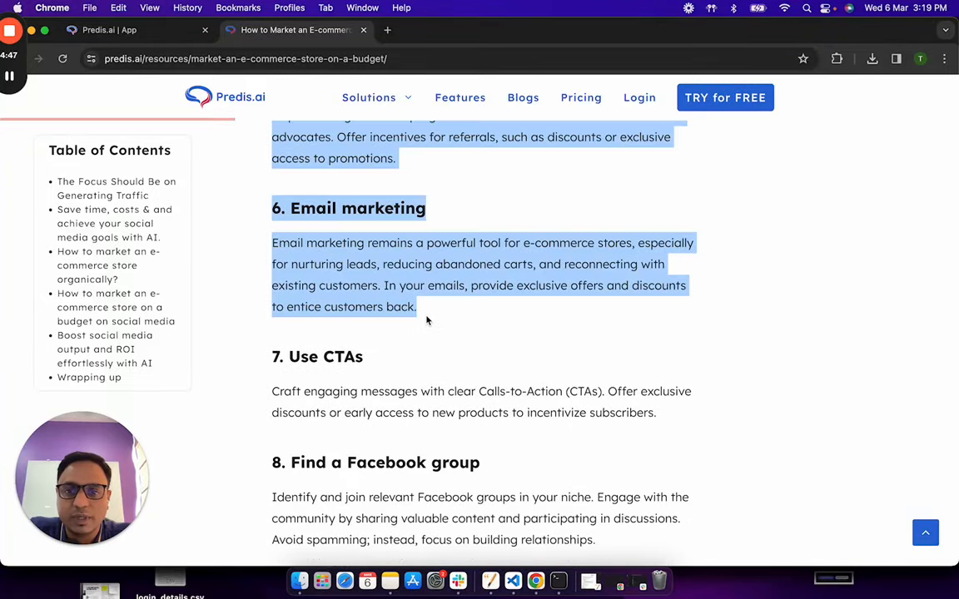
click(108, 30)
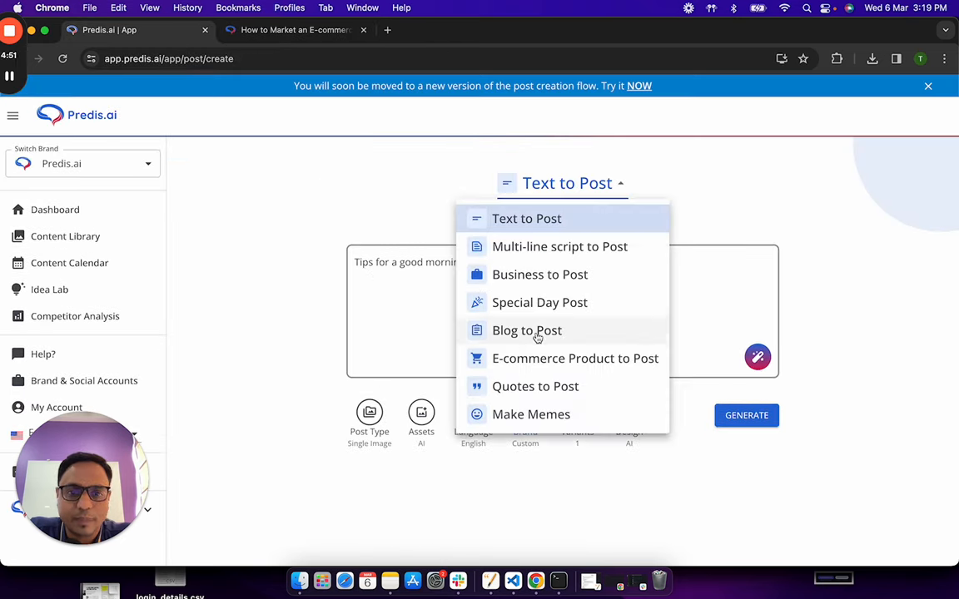
Step: Choose Blog to Post in Content to Post mode and paste the e-commerce marketing excerpt
click(526, 330)
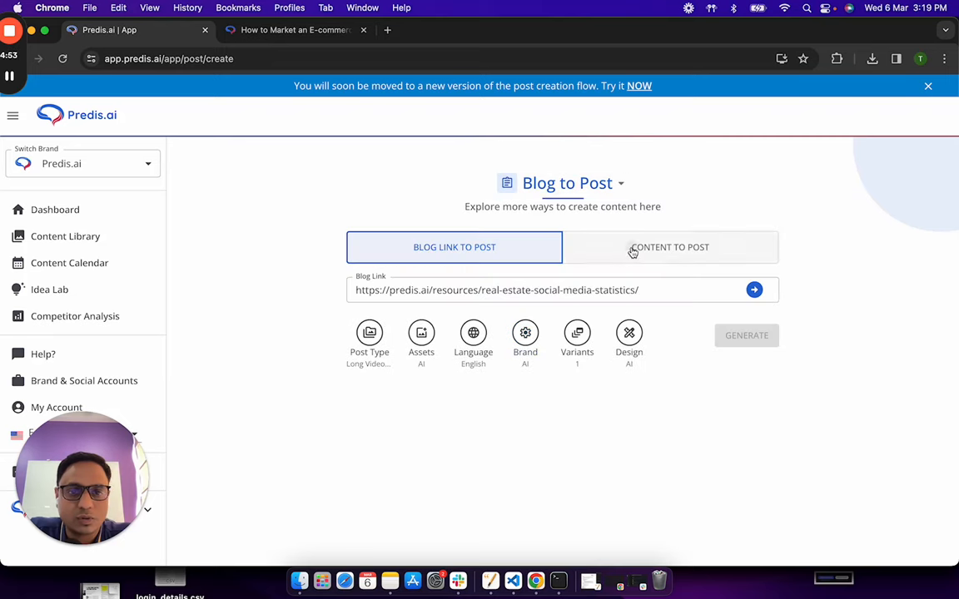
click(669, 246)
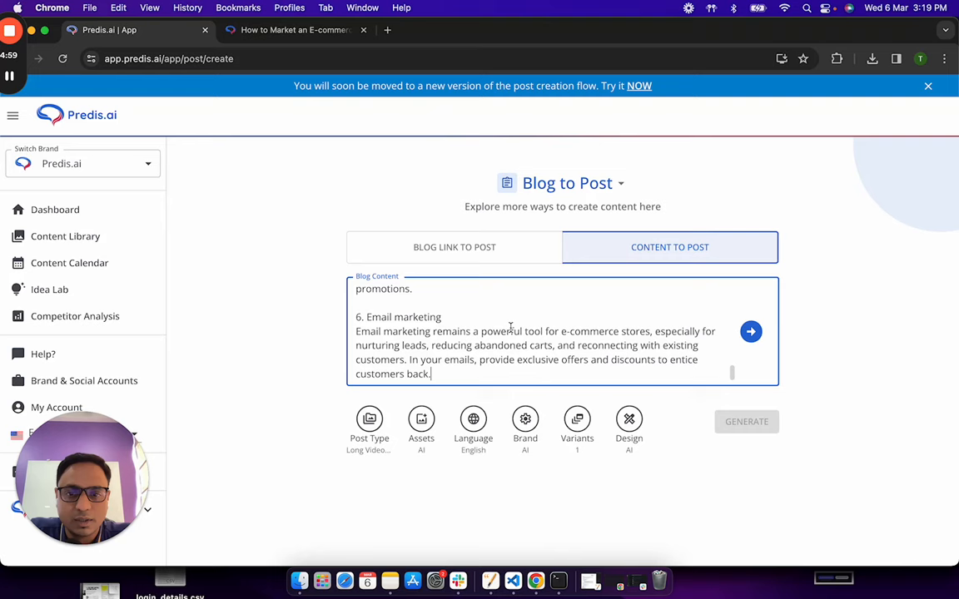
scroll(up, 3)
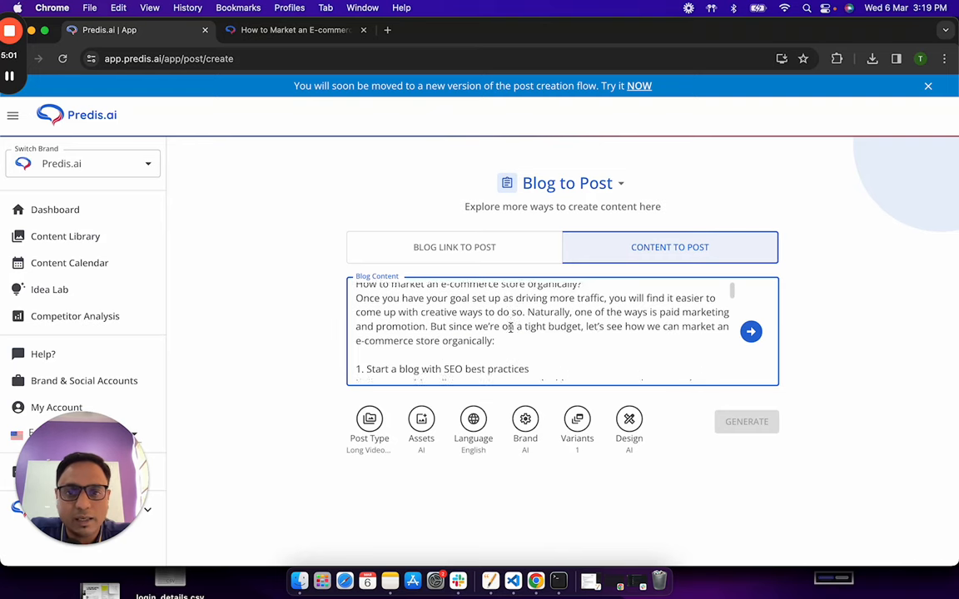
scroll(down, 3)
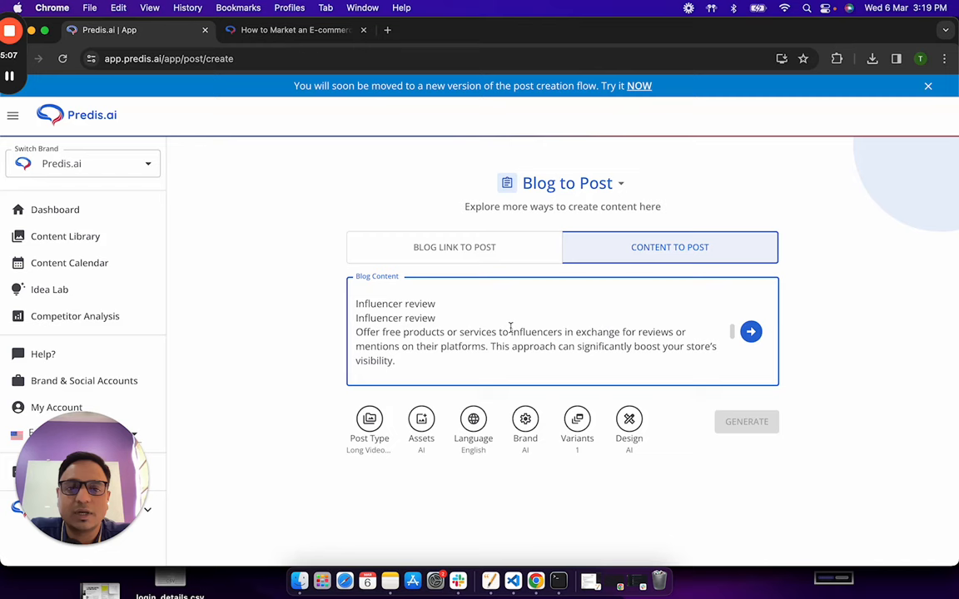
scroll(down, 3)
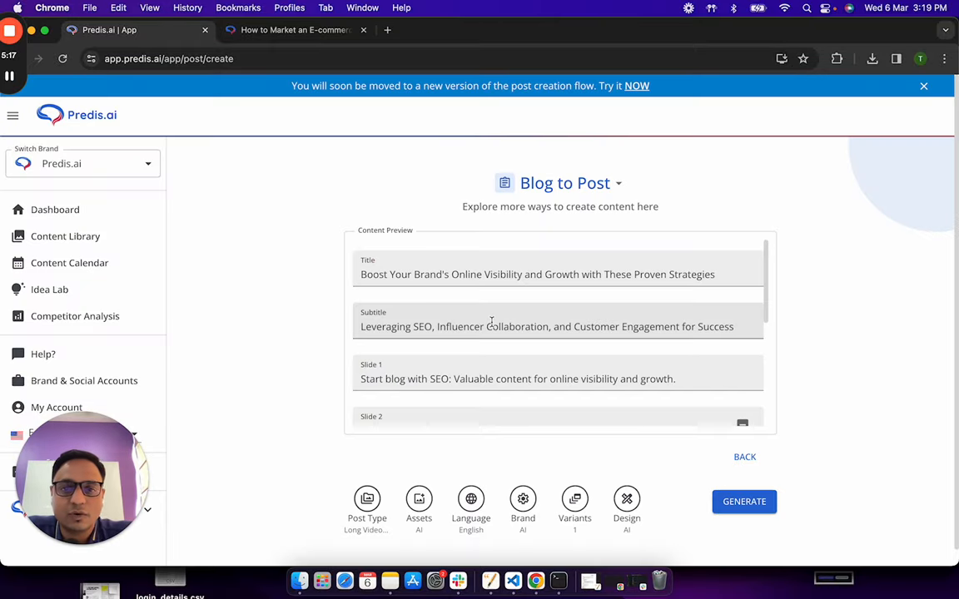
Step: Check the previewed title, subtitle, Slides 1–5 and call to action, then open Post Type
scroll(down, 3)
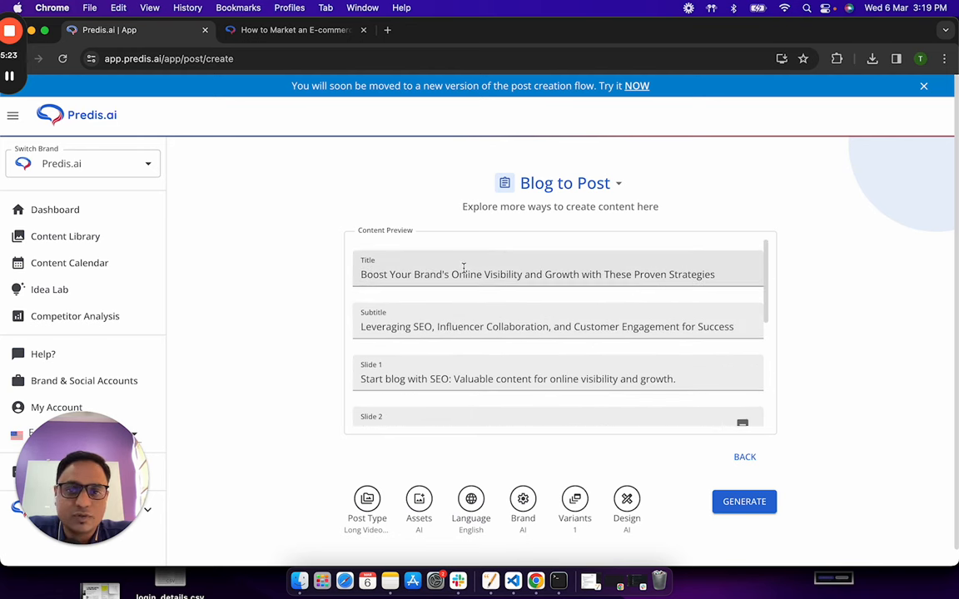
scroll(down, 3)
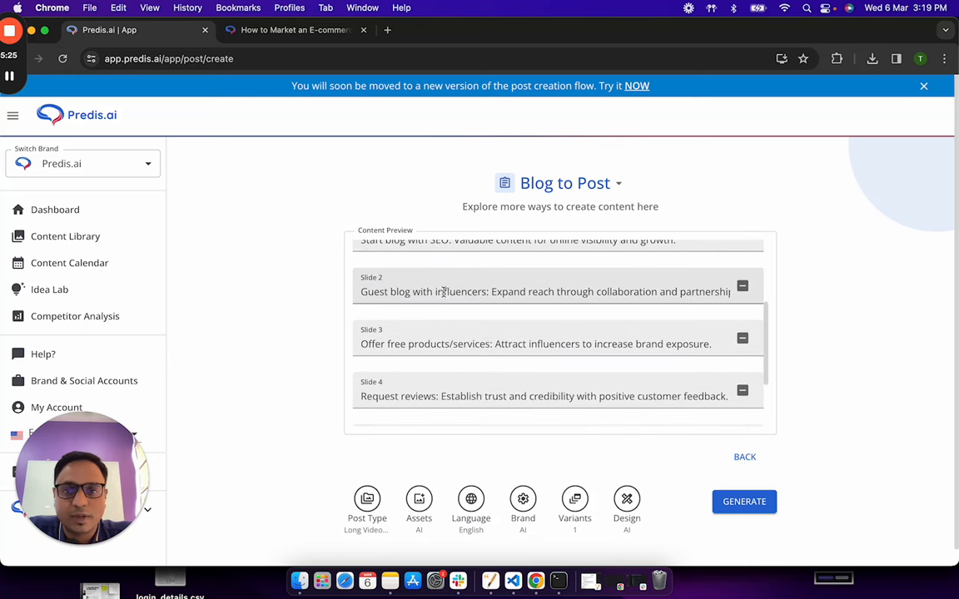
scroll(down, 3)
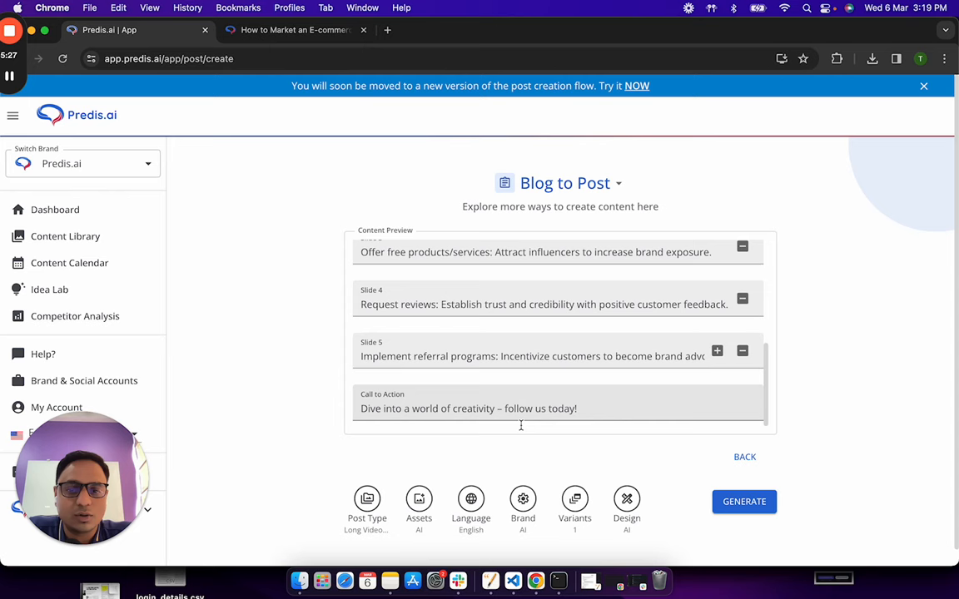
click(366, 503)
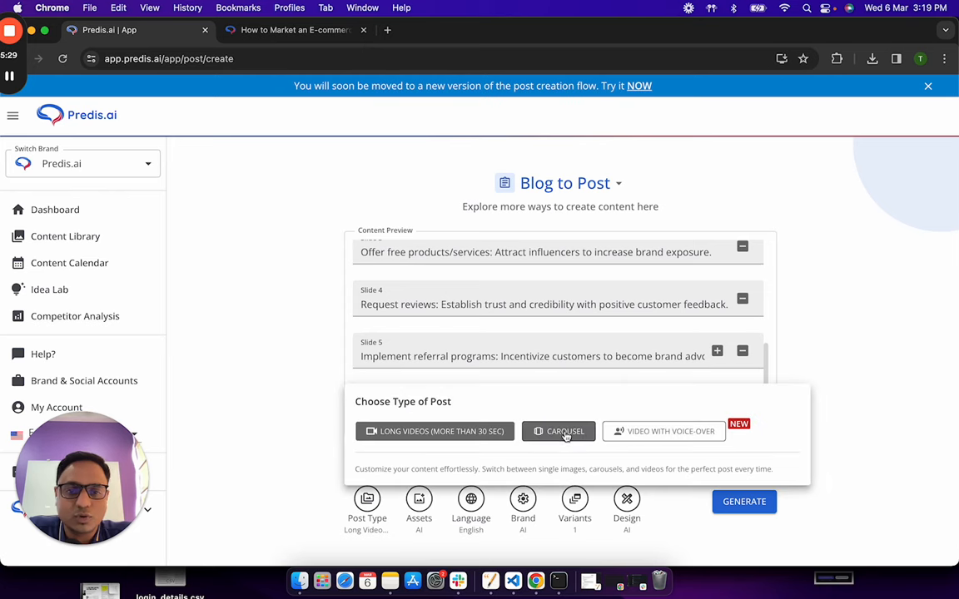
Step: Make the post a Carousel using the Embarking on Mountain Adventures template
click(557, 431)
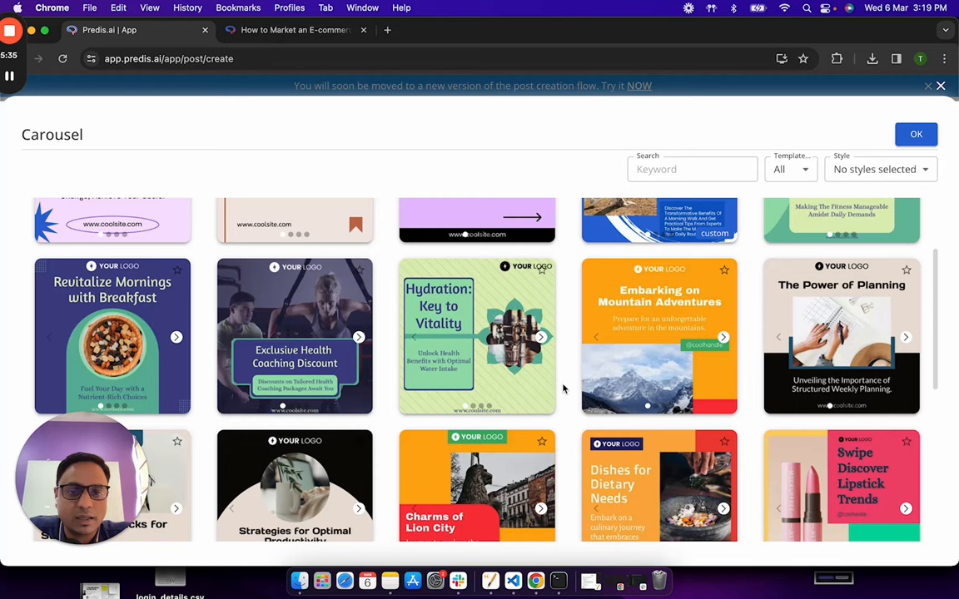
mouse_move(643, 323)
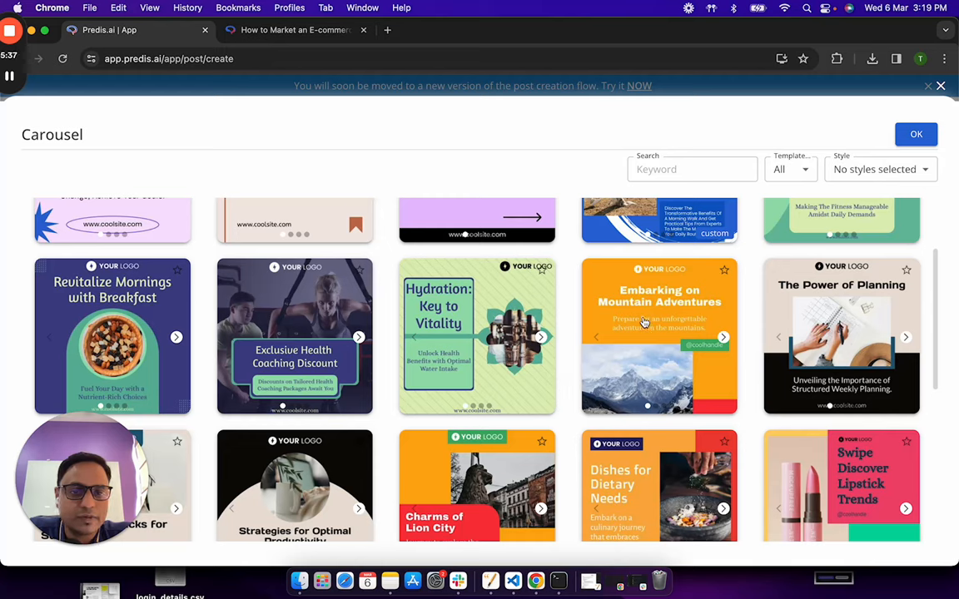
click(659, 337)
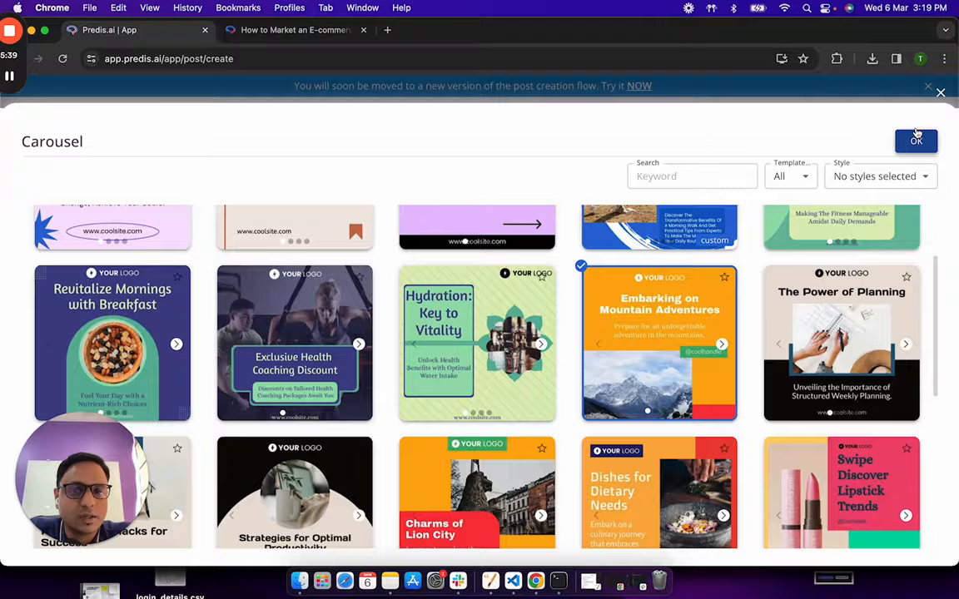
click(915, 141)
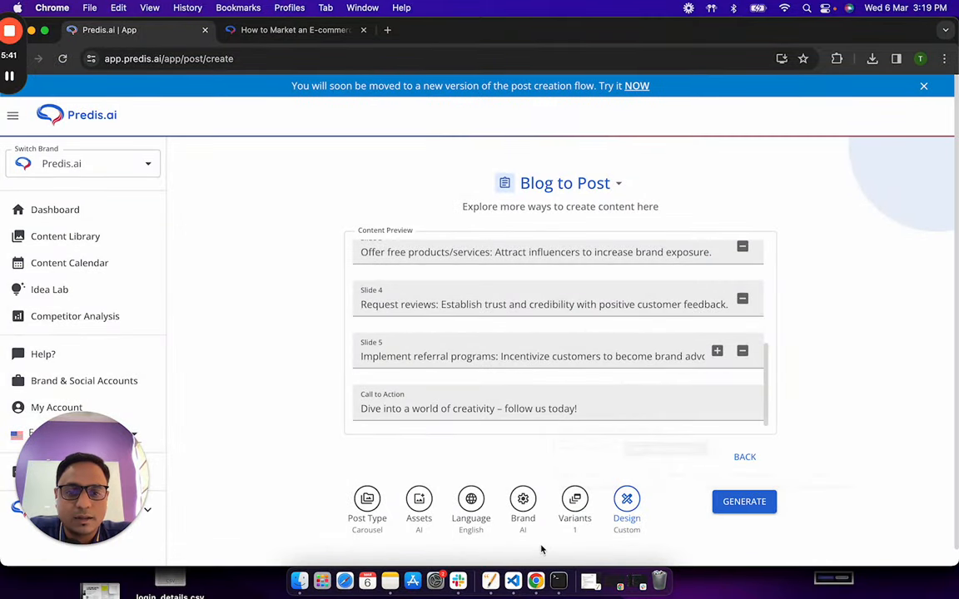
Step: Apply the Predis.ai brand kit and generate the carousel
click(523, 503)
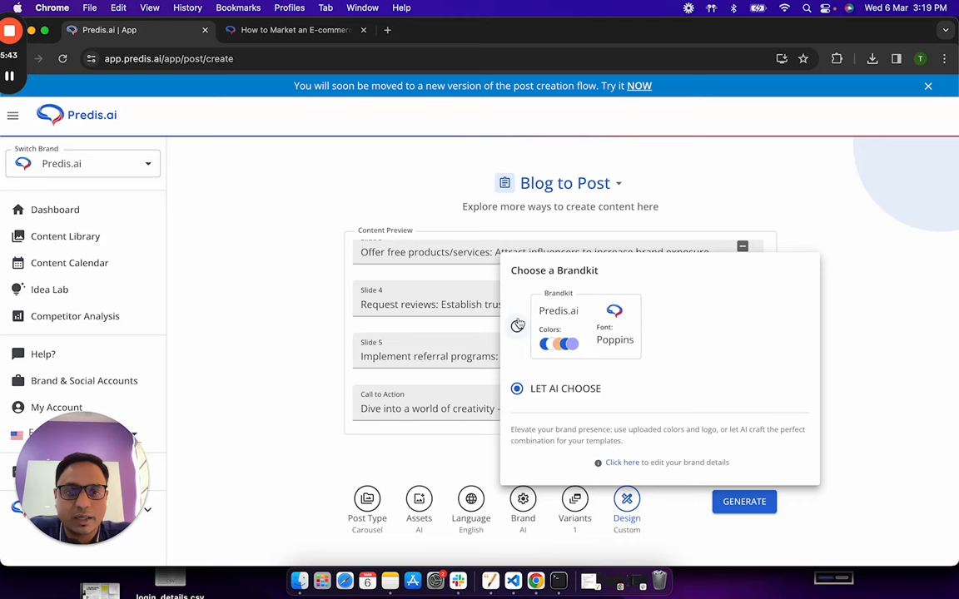
click(517, 325)
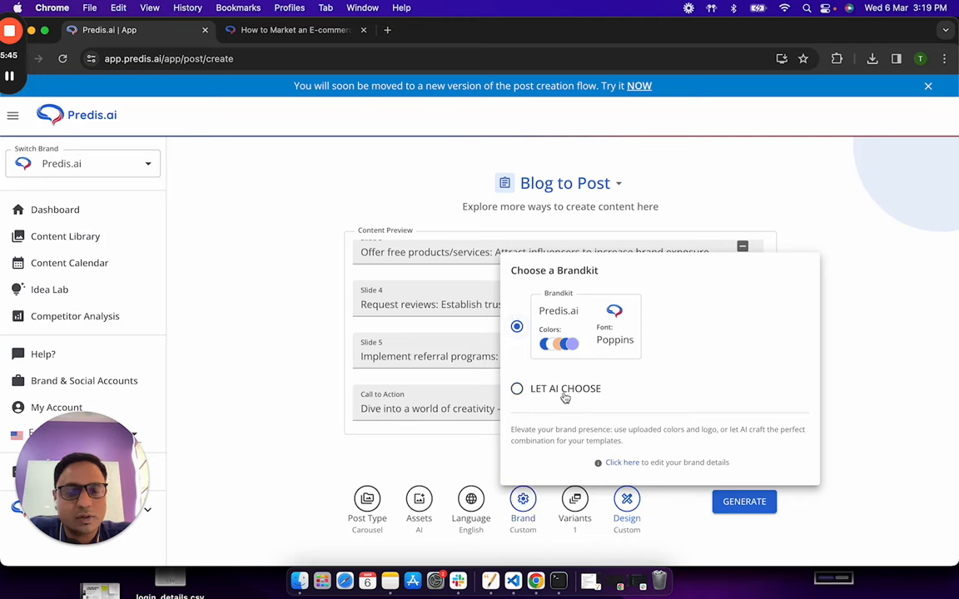
click(743, 501)
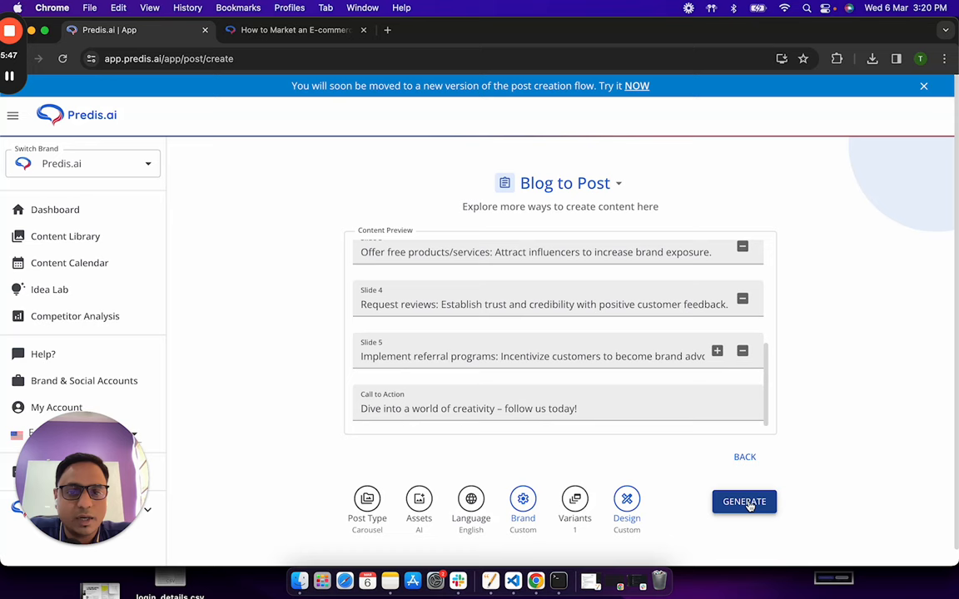
click(744, 501)
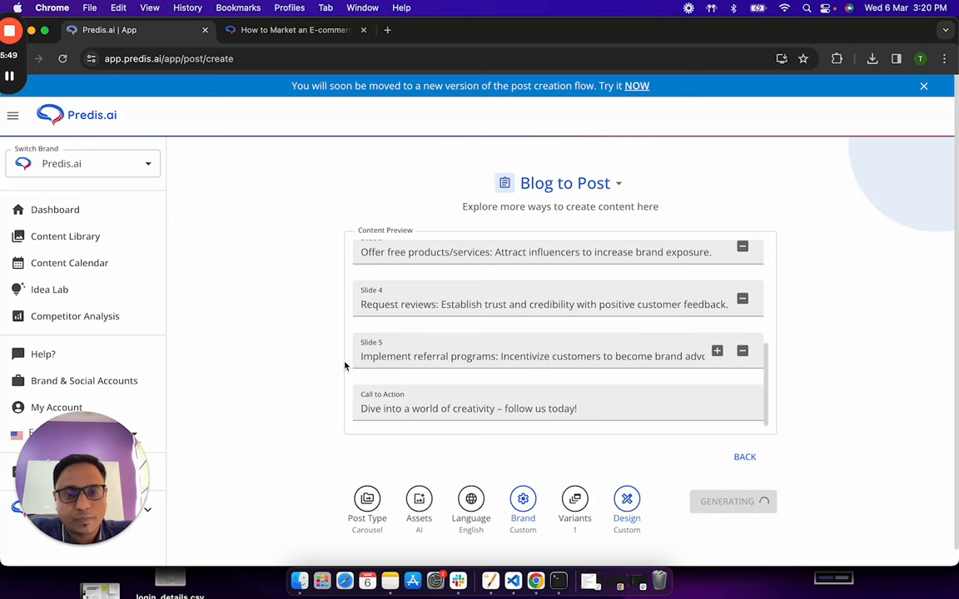
Step: Page through the new brand-visibility carousel's slides in the Content Library, up to Request Reviews
click(65, 236)
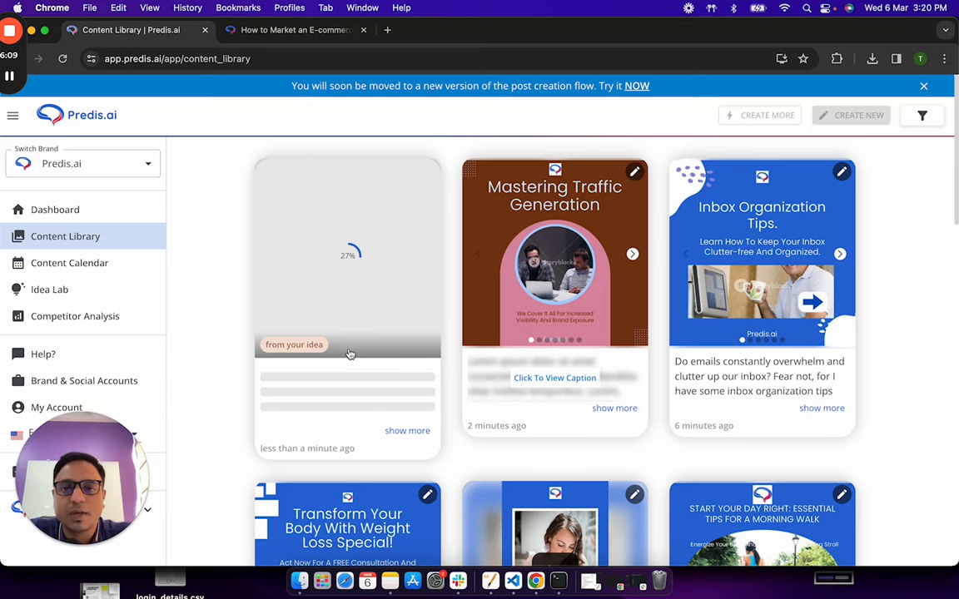
mouse_move(381, 248)
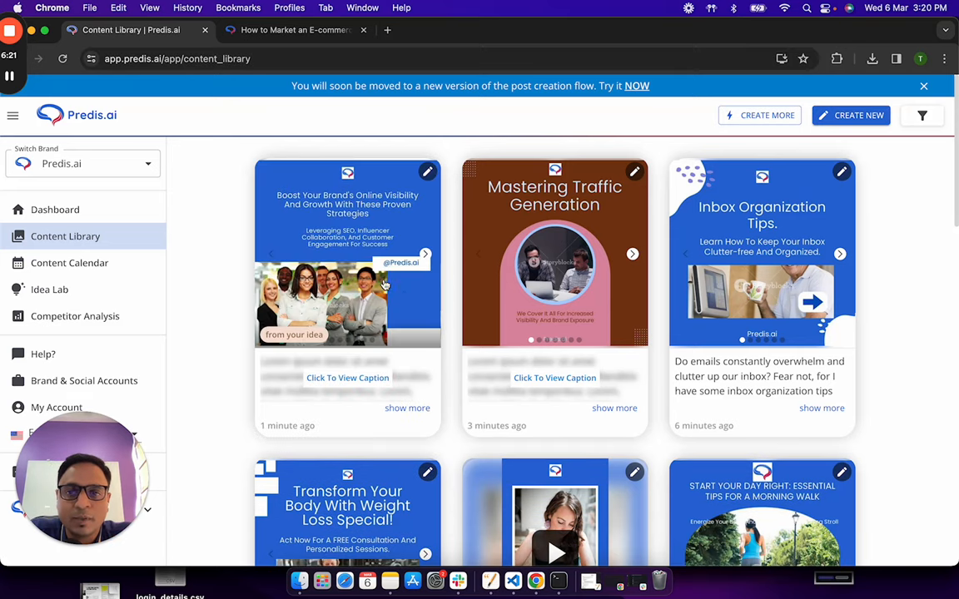
mouse_move(426, 257)
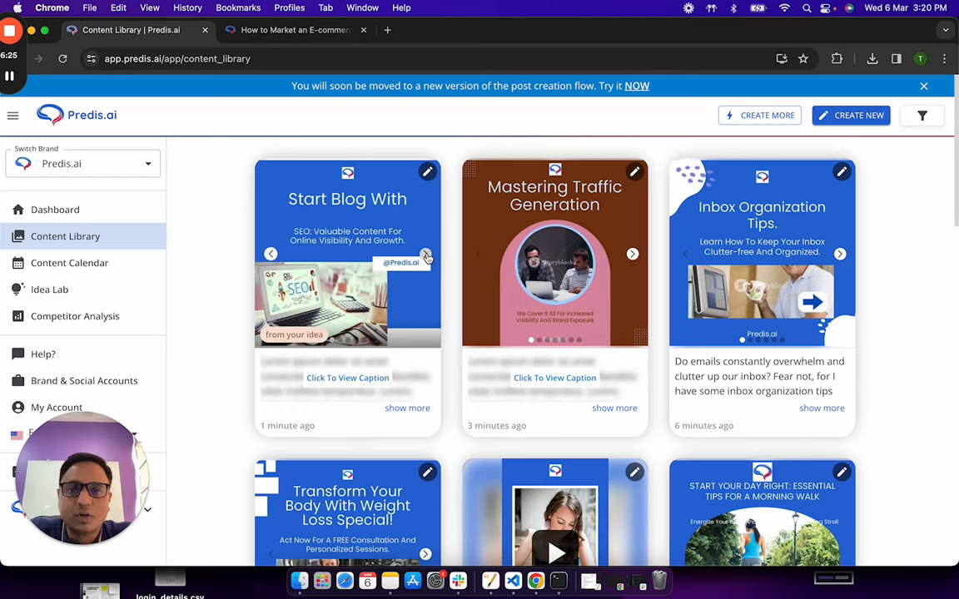
click(425, 253)
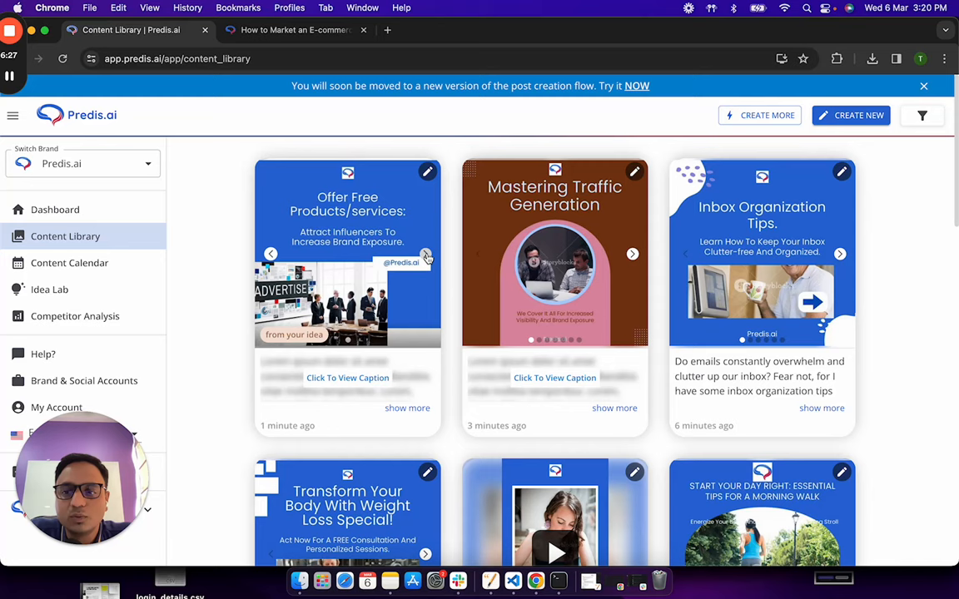
click(426, 254)
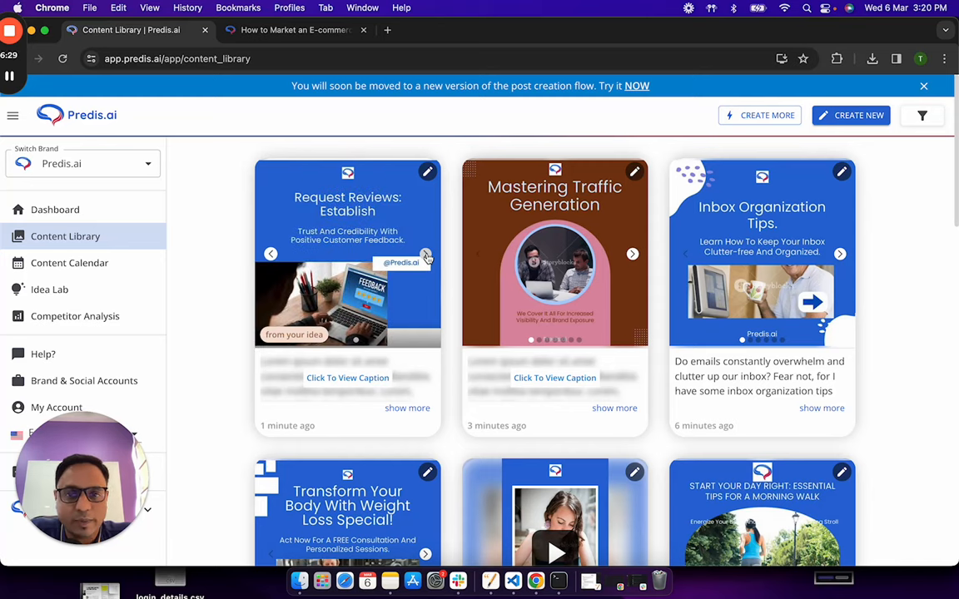